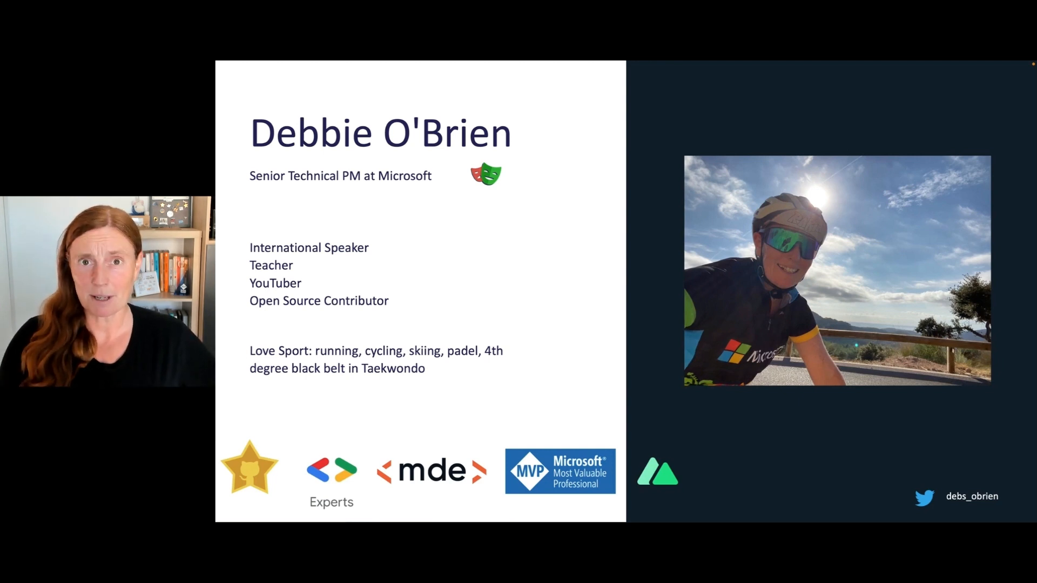
{"action": "key", "text": "Right"}
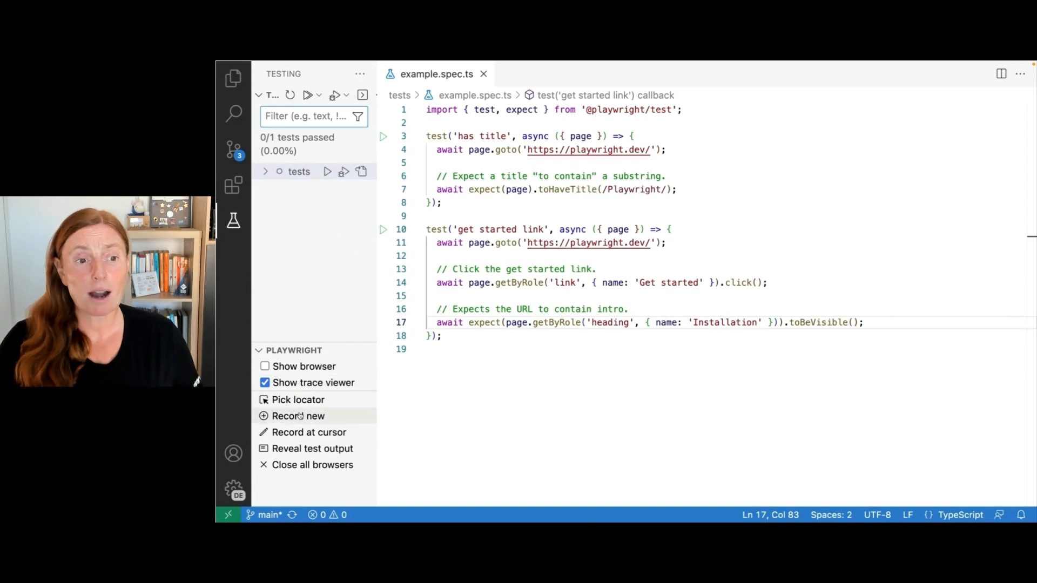
{"action": "left_click", "coordinate": [298, 415]}
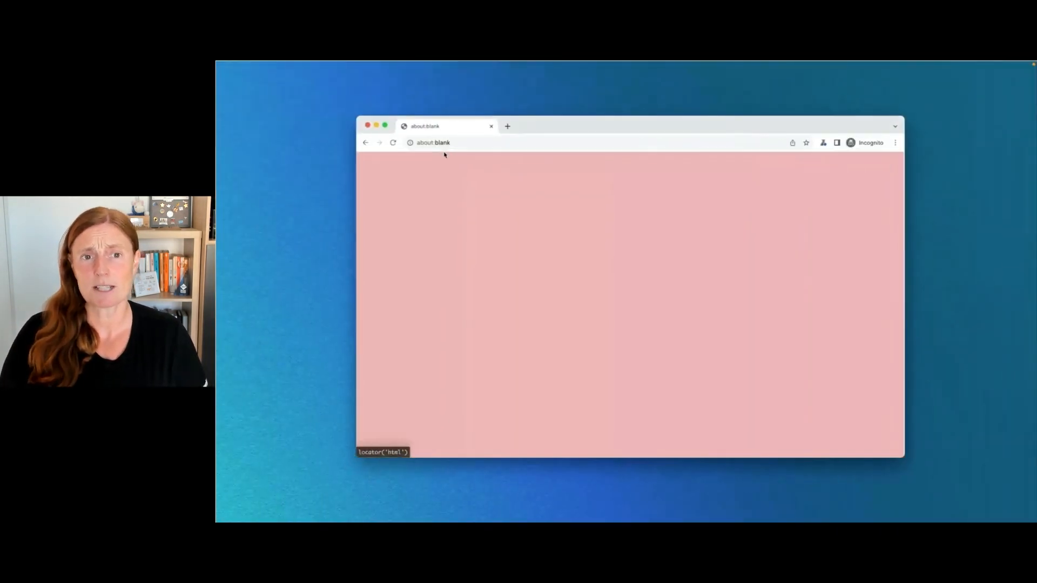
{"action": "type", "text": "https://stackblitz.com/"}
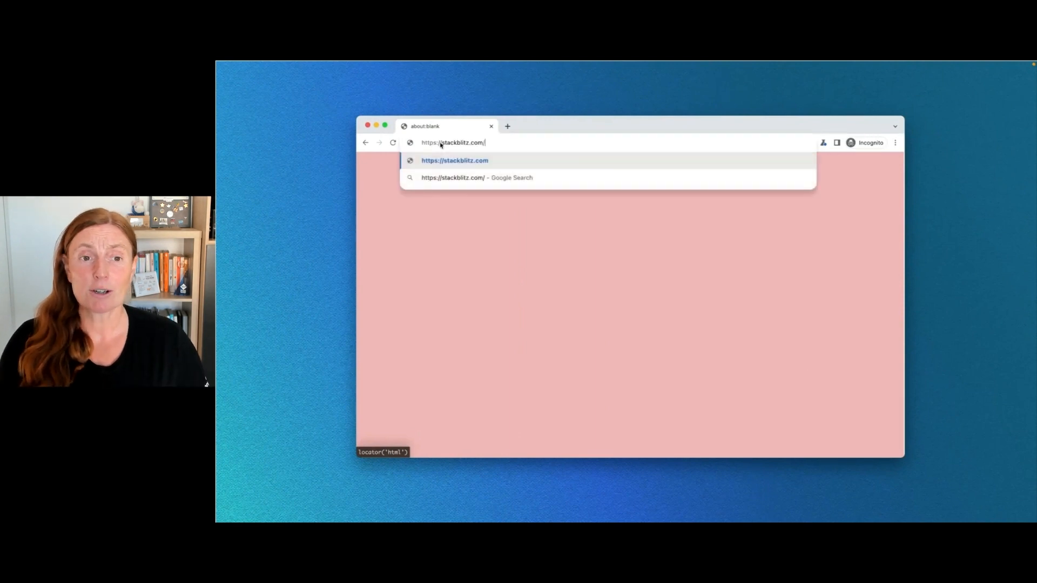
{"action": "key", "text": "Enter"}
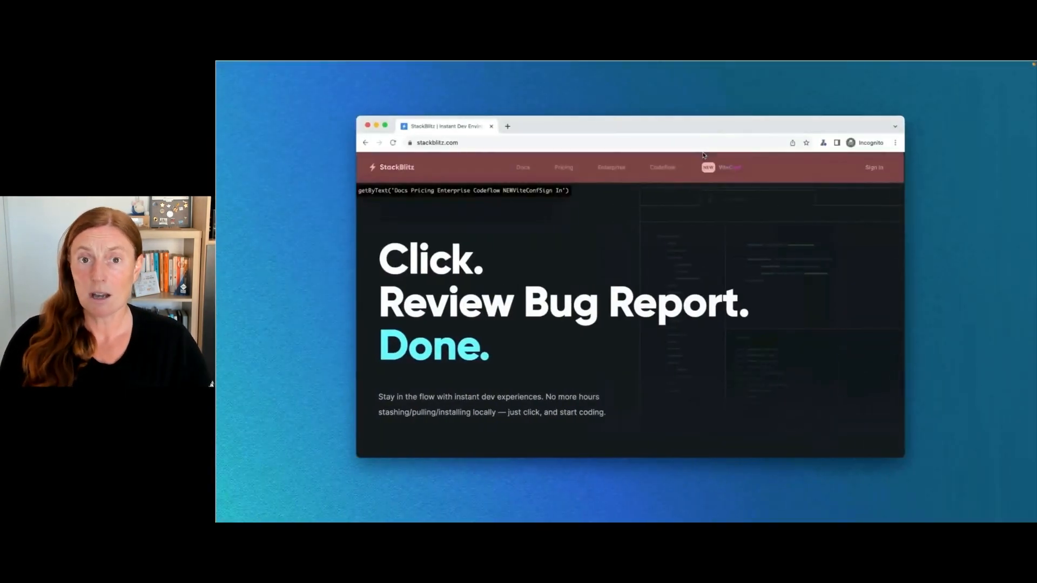
{"action": "mouse_move", "coordinate": [523, 166]}
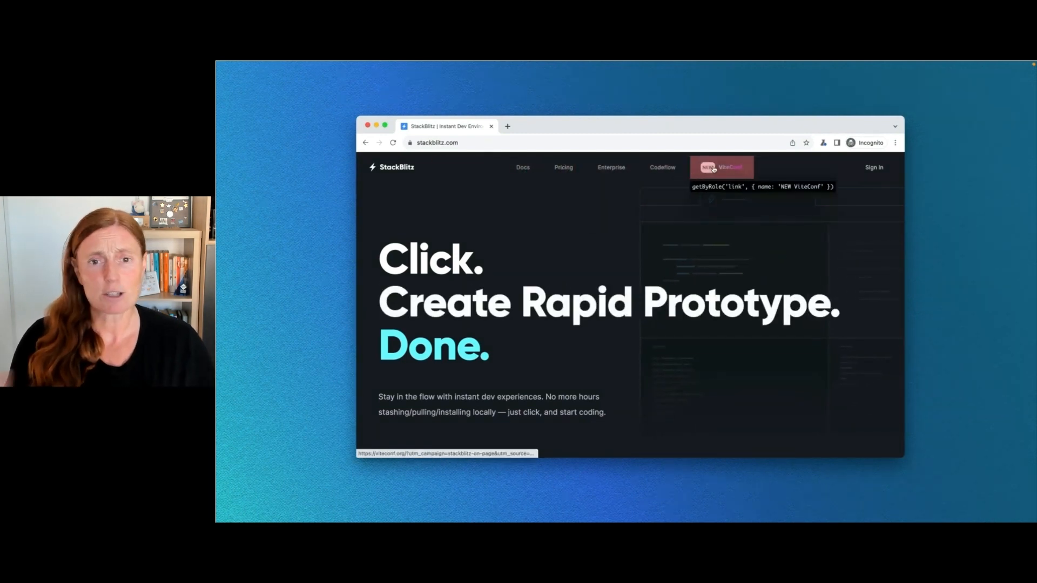
- Scroll to the starter templates and open the vanilla Vite JavaScript project
{"action": "scroll", "scroll_direction": "down", "scroll_amount": 3}
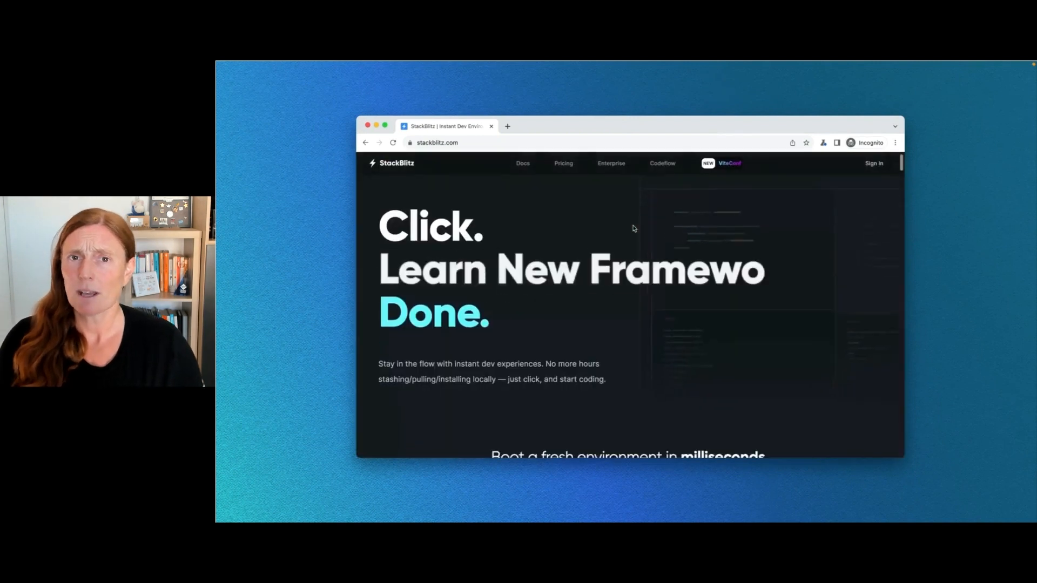
{"action": "scroll", "scroll_direction": "down", "scroll_amount": 3}
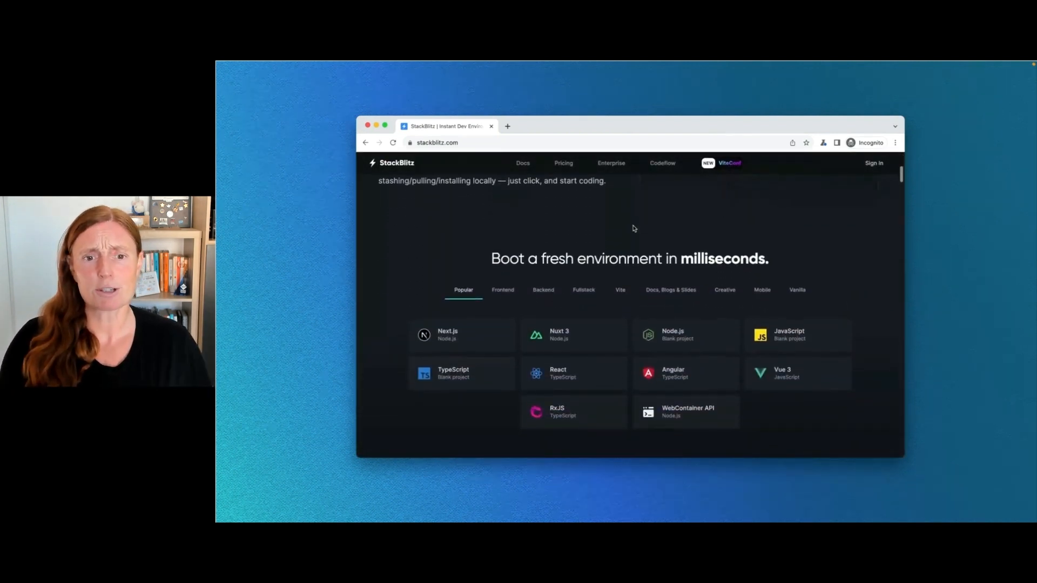
{"action": "left_click", "coordinate": [620, 289]}
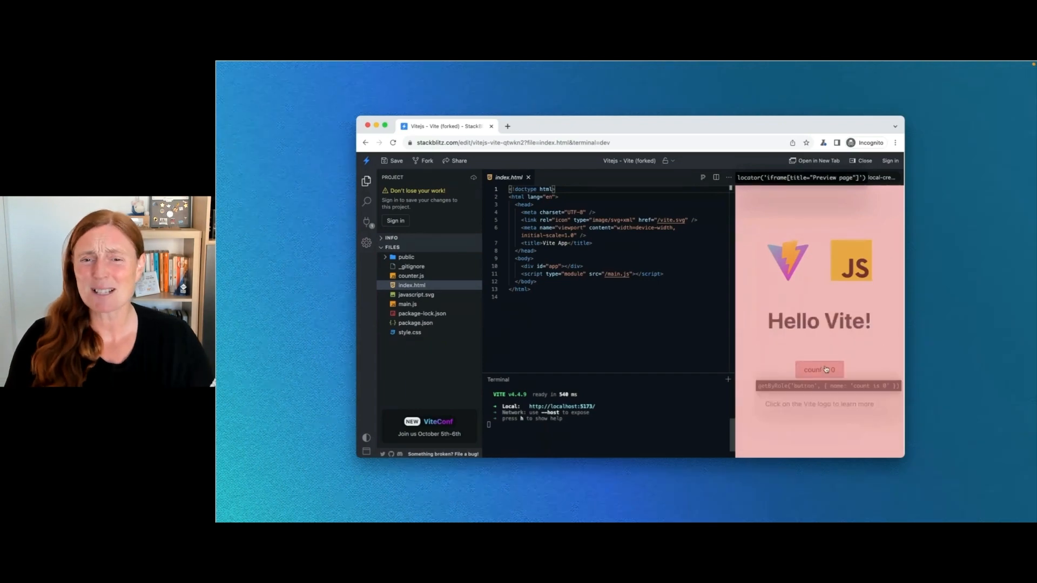
- Bump the preview counter to 1, retitle the h1 in main.js to Playwright & Vite!, and set the counter in counter.js to 5
{"action": "left_click", "coordinate": [819, 370]}
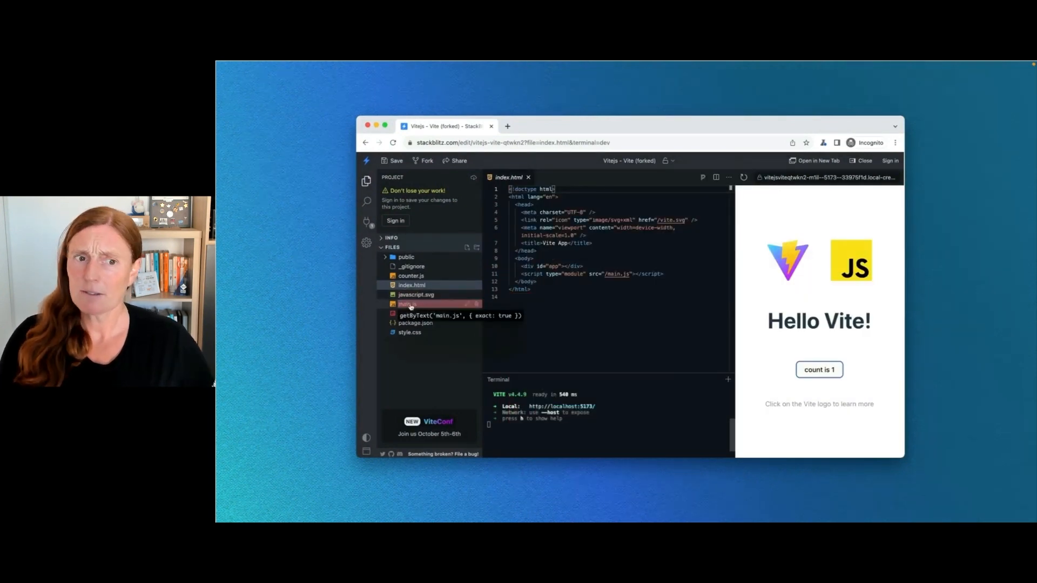
{"action": "left_click", "coordinate": [407, 305]}
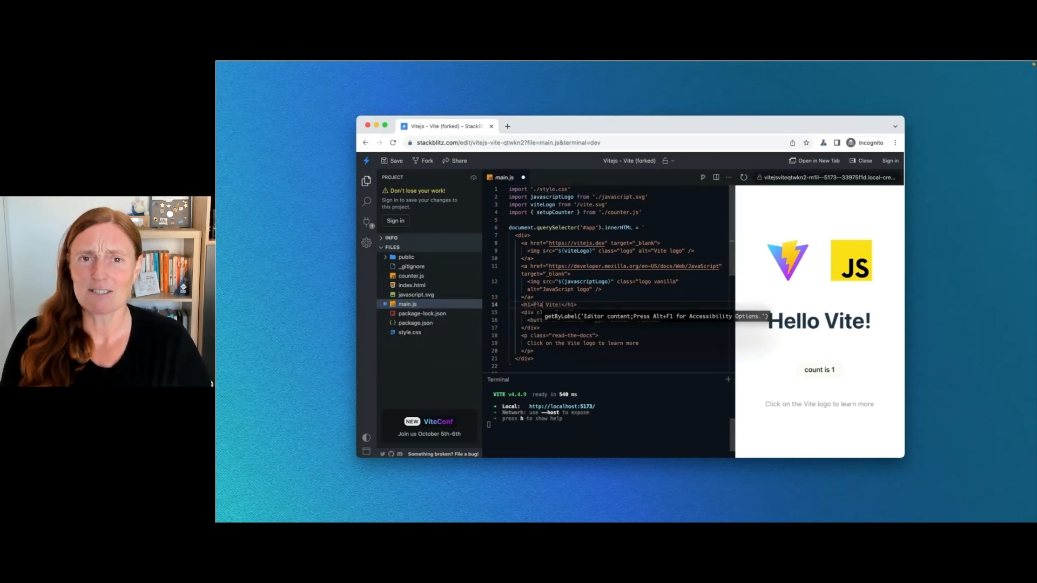
{"action": "type", "text": "Playwright &"}
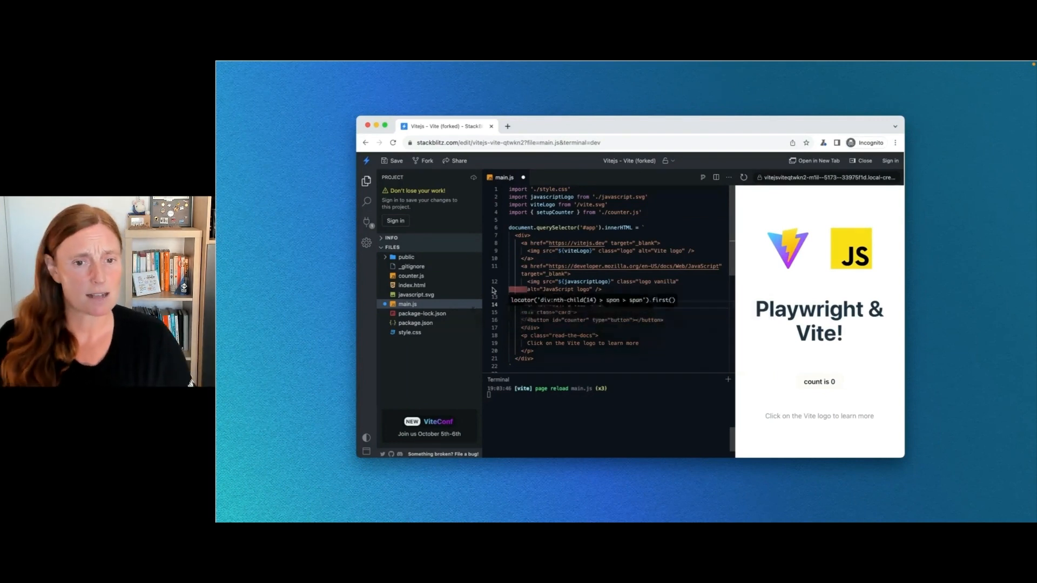
{"action": "left_click", "coordinate": [410, 276]}
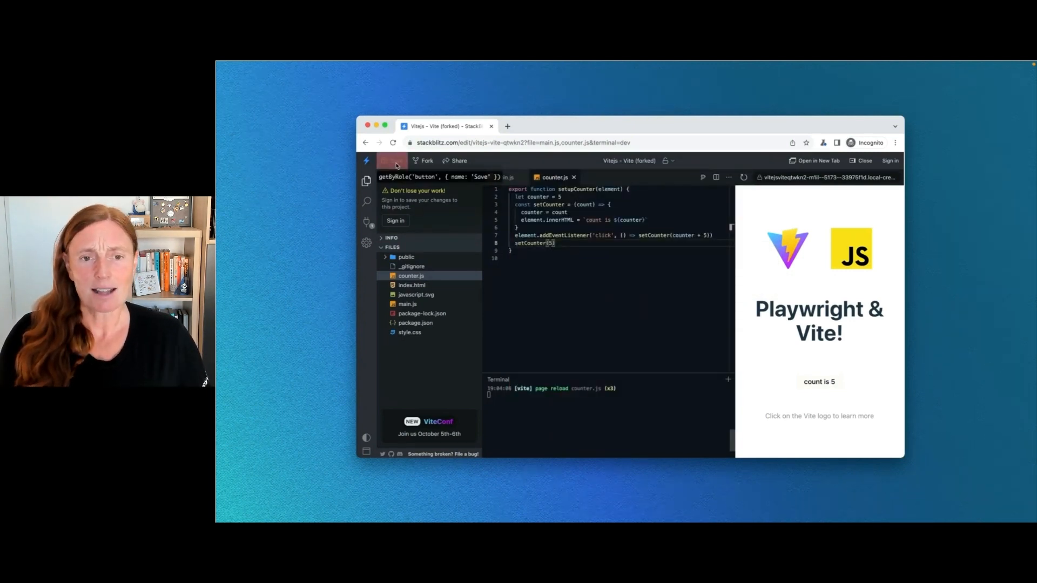
- Save the project and open stackblitz.com/edit/vitejs-vite-qtqtn2?file=counter.js in a second tab, clicking the count is 5 button
{"action": "left_click", "coordinate": [456, 160]}
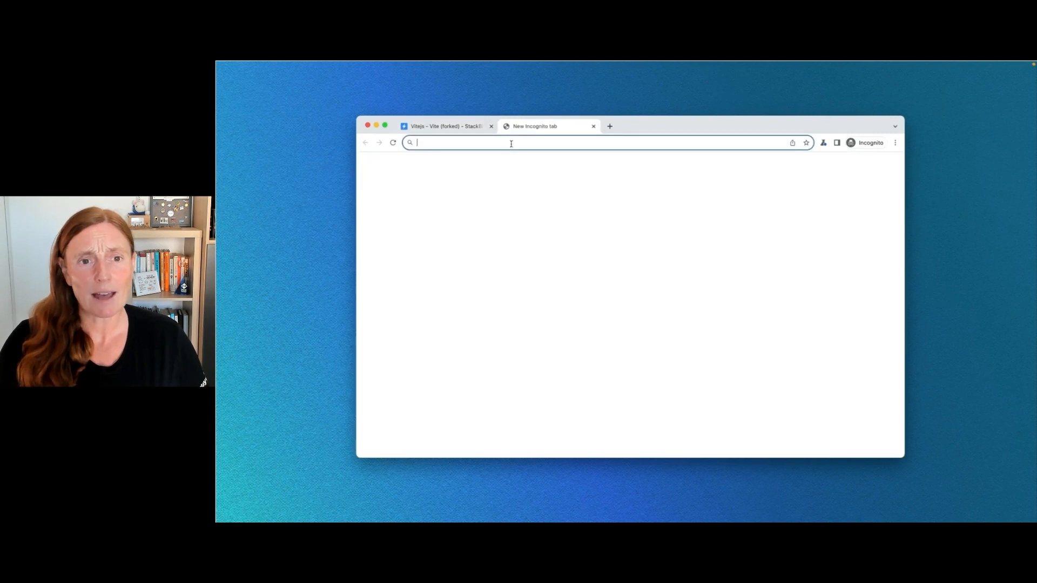
{"action": "type", "text": "stackblitz.com/edit/vitejs-vite-qtqtn2?file=counter.js"}
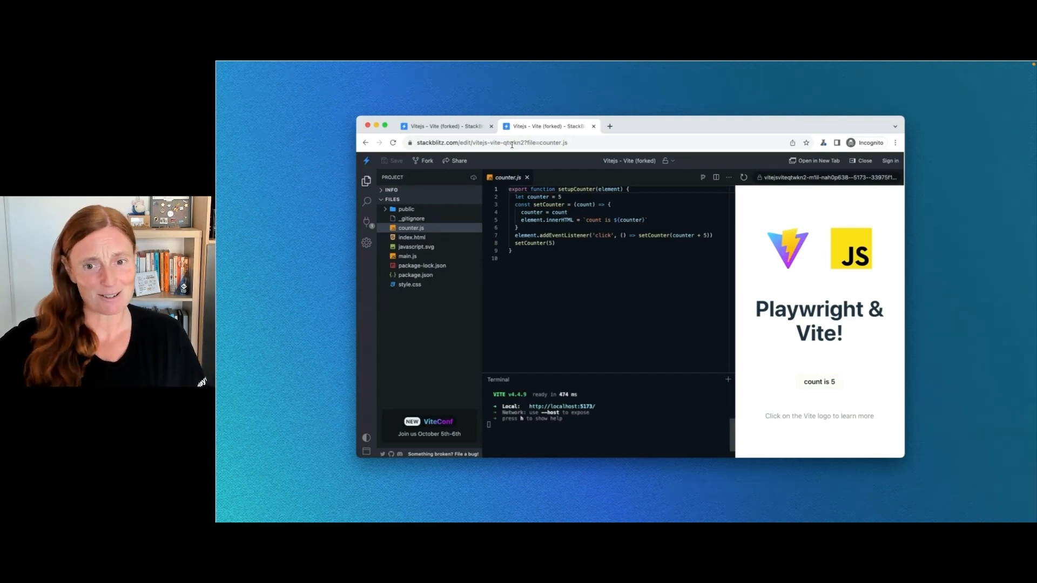
{"action": "left_click", "coordinate": [818, 381]}
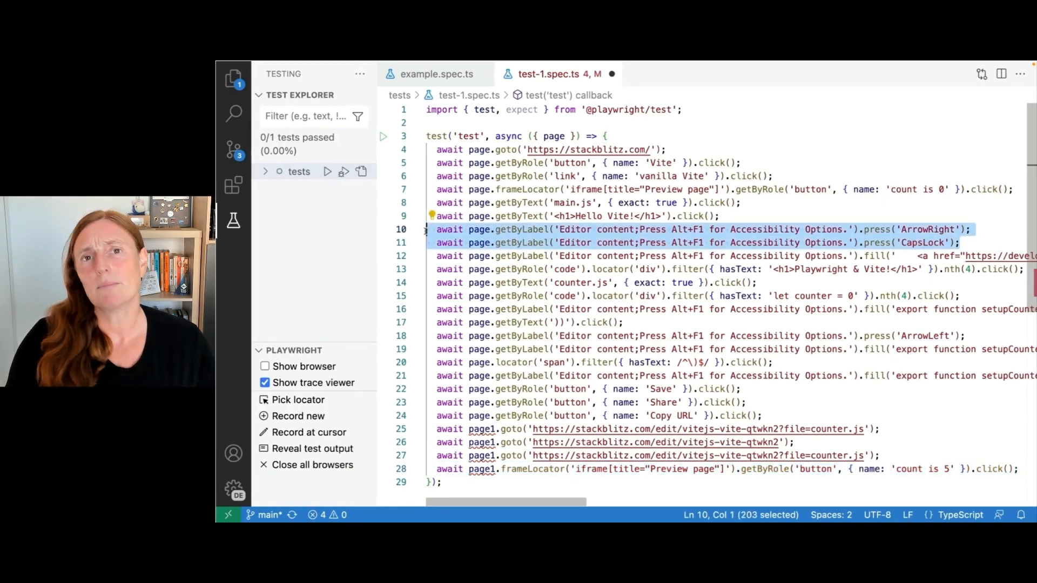
- Delete the stray ArrowRight/CapsLock press lines and the closing-bracket click step from test-1.spec.ts
{"action": "key", "text": "Delete"}
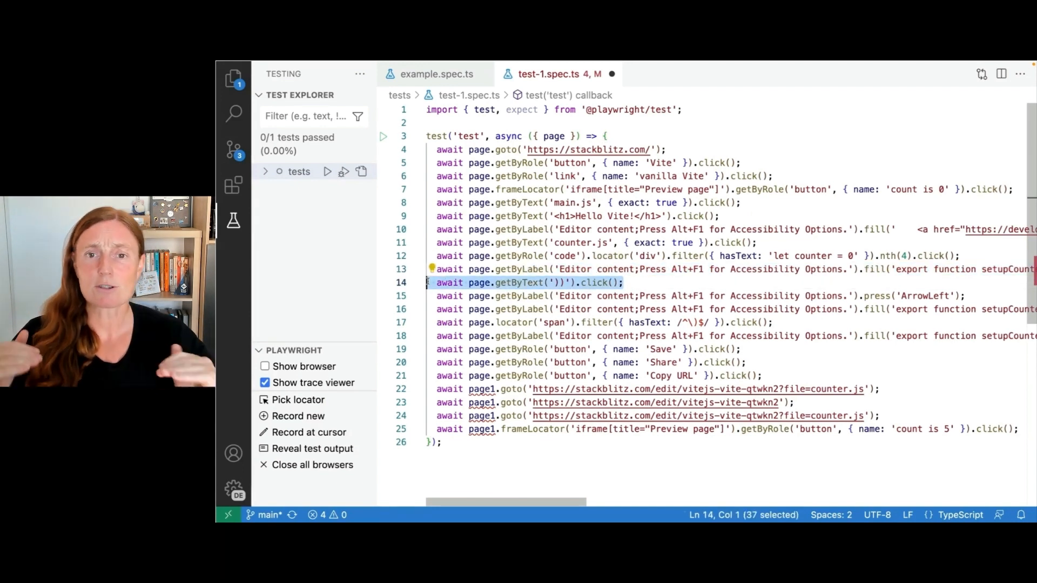
{"action": "key", "text": "Delete"}
{"action": "type", "text": "npx playwright test"}
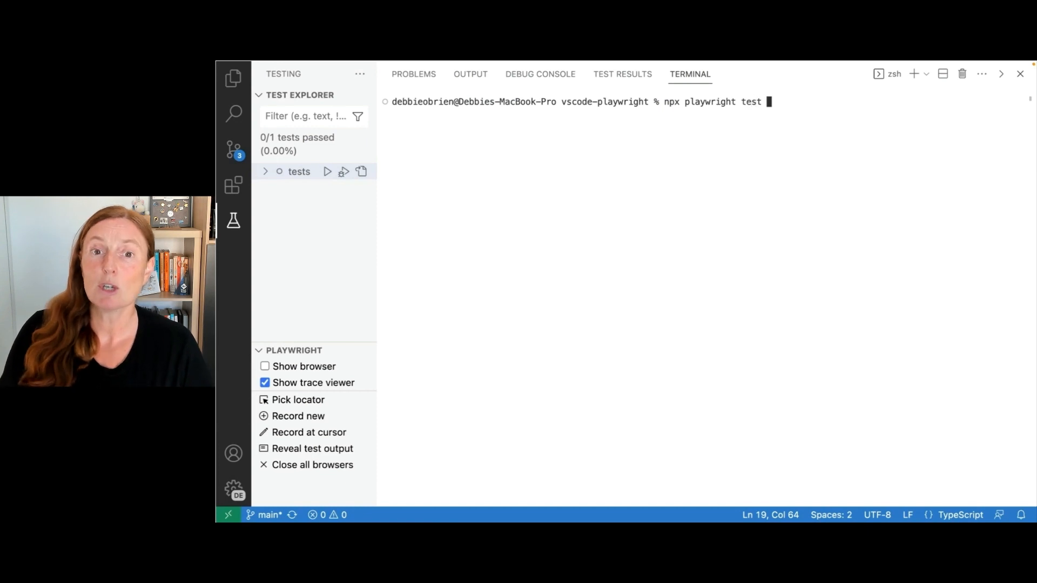
- Run npx playwright test --ui from the integrated terminal
{"action": "type", "text": "--ui"}
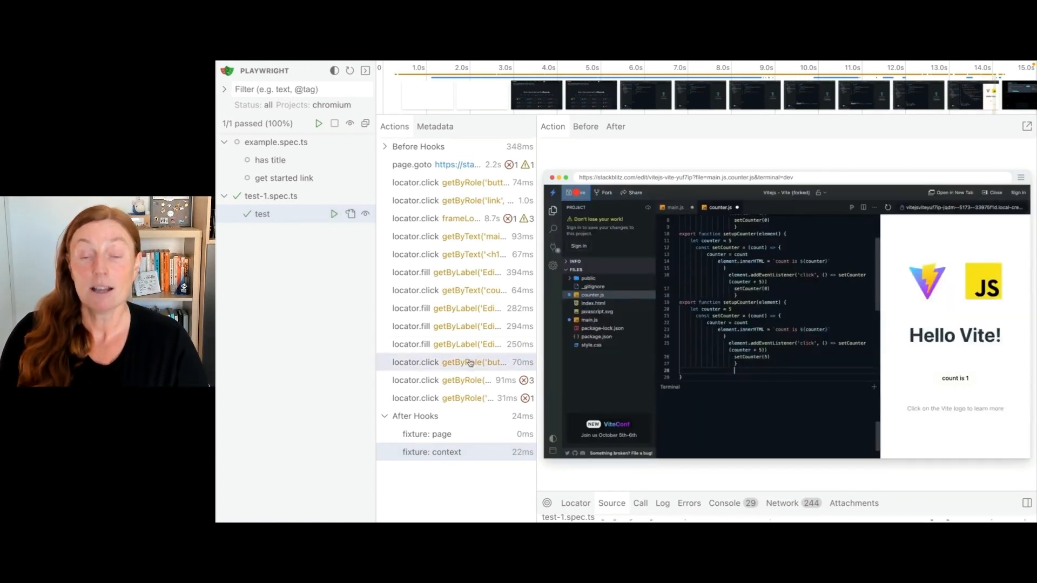
{"action": "mouse_move", "coordinate": [450, 362]}
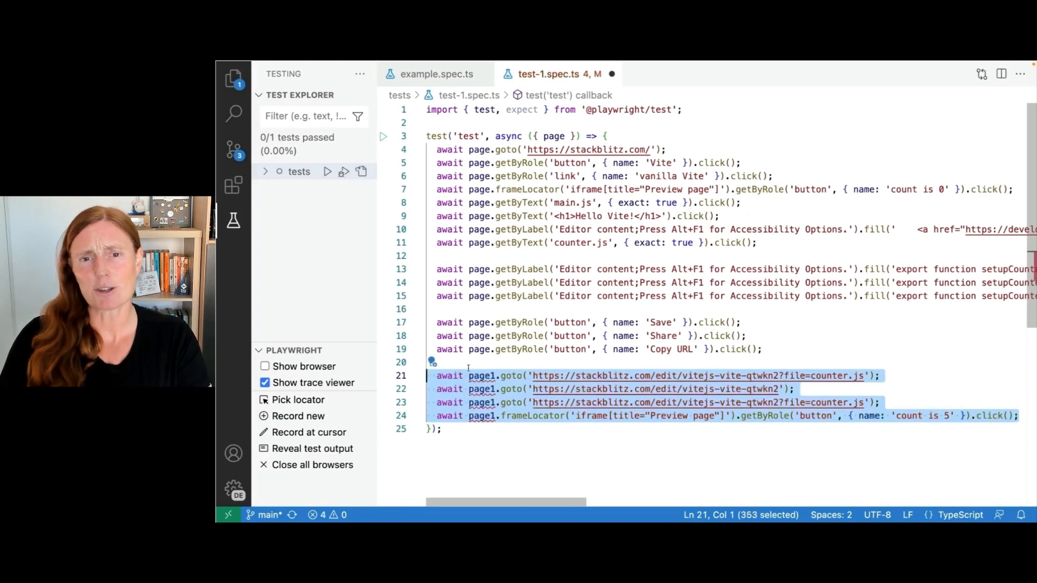
- Add comments above the page1 lines: create a new incognito browser context, and create a page inside that context
{"action": "left_click", "coordinate": [436, 363]}
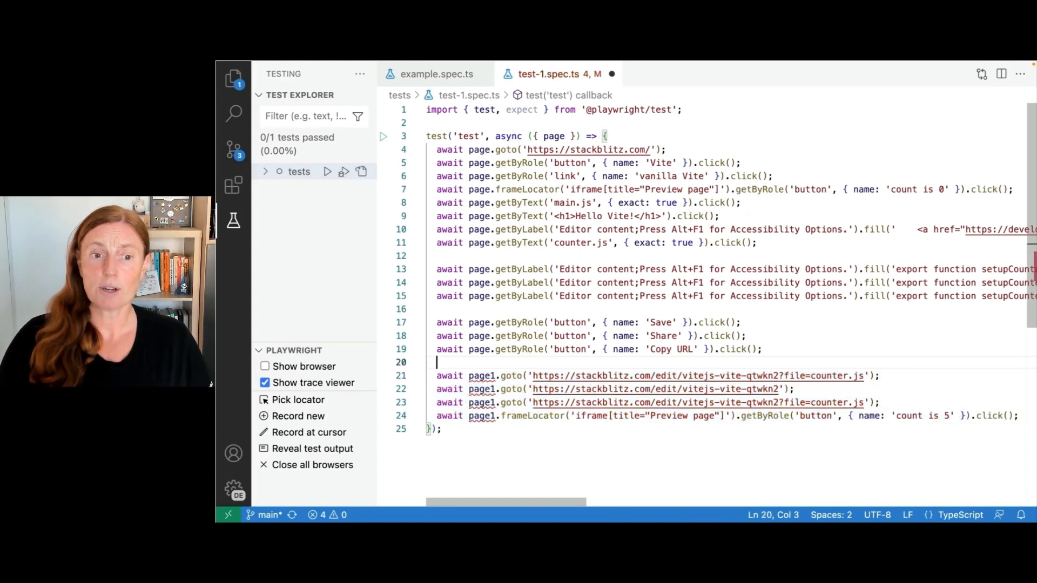
{"action": "key", "text": "Enter"}
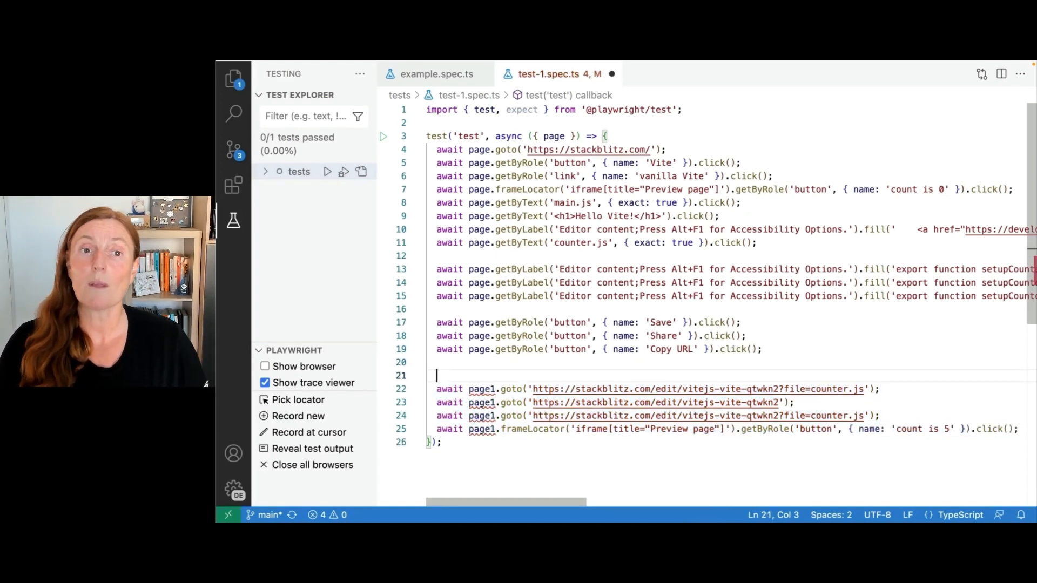
{"action": "type", "text": "// create a new i"}
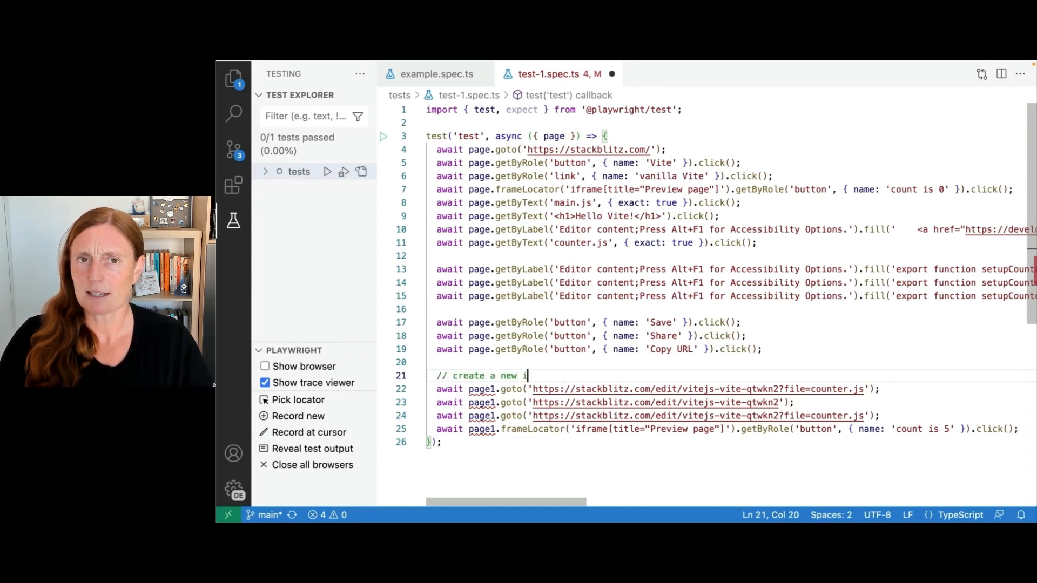
{"action": "type", "text": "ncognit"}
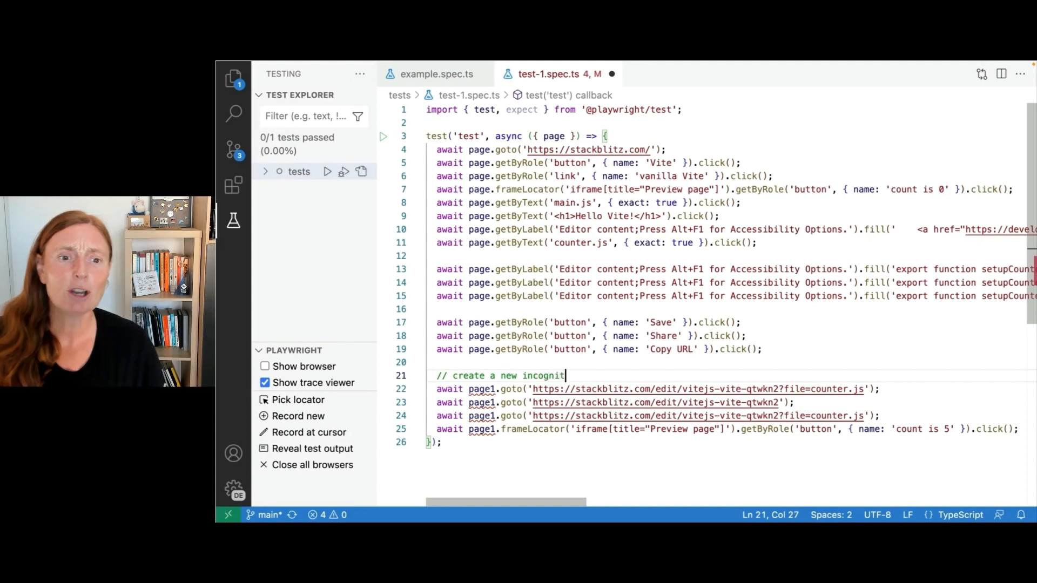
{"action": "type", "text": "browser context"}
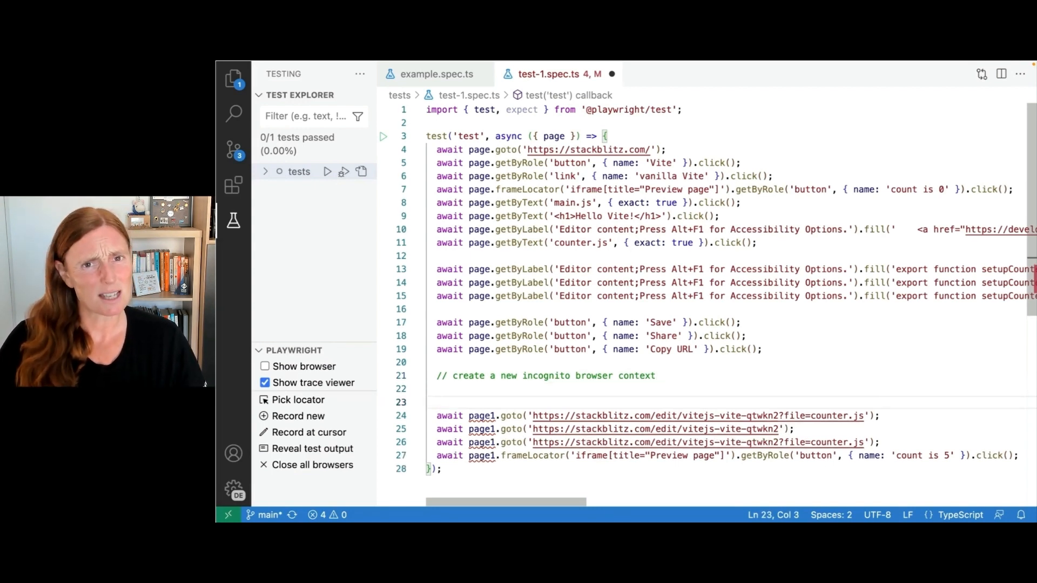
{"action": "type", "text": "// create a page insde"}
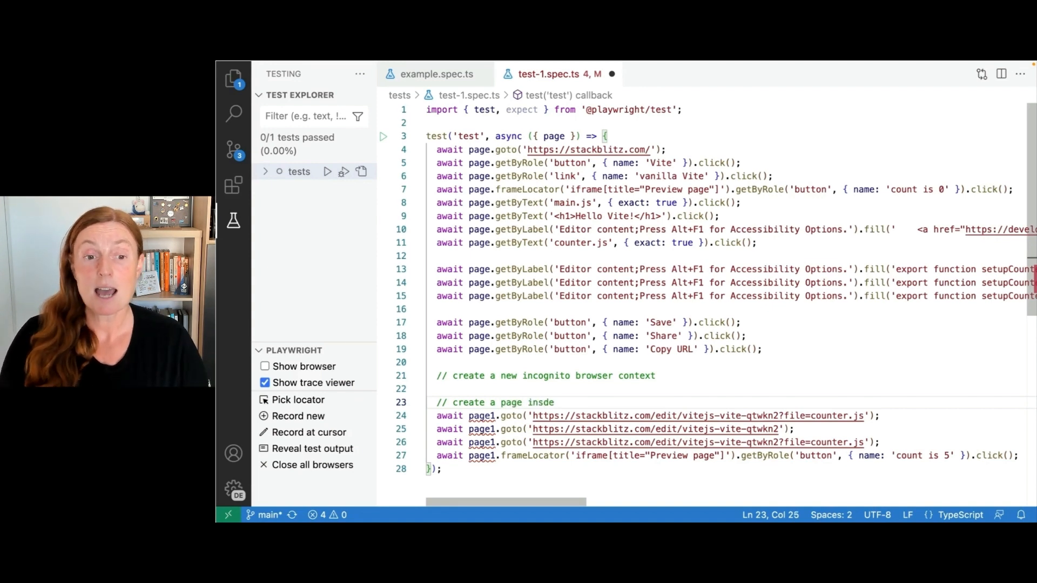
{"action": "type", "text": "that context"}
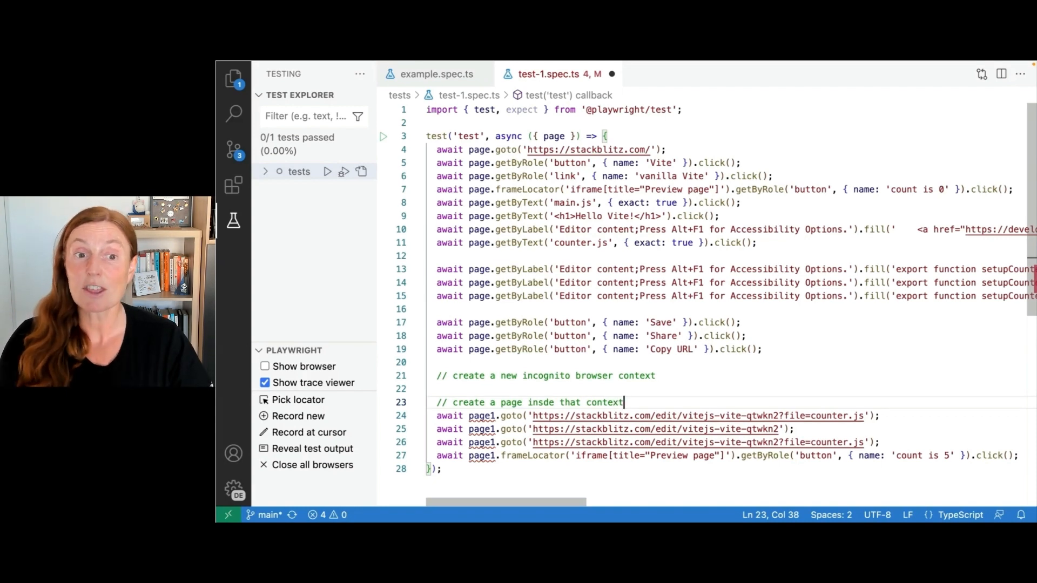
{"action": "left_click", "coordinate": [505, 389]}
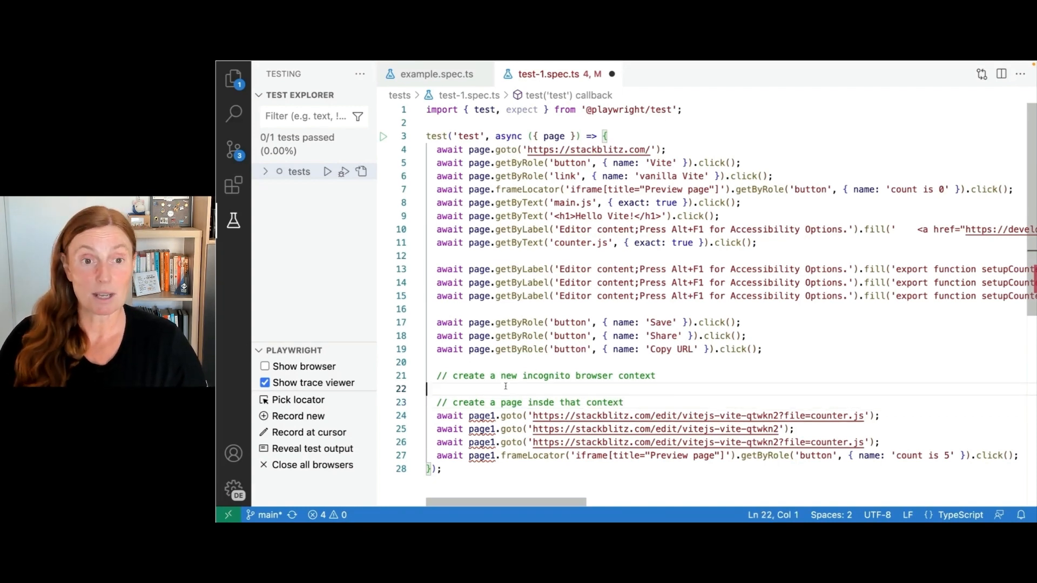
- Write const context = await browser.newContext(); under the context comment
{"action": "type", "text": "const"}
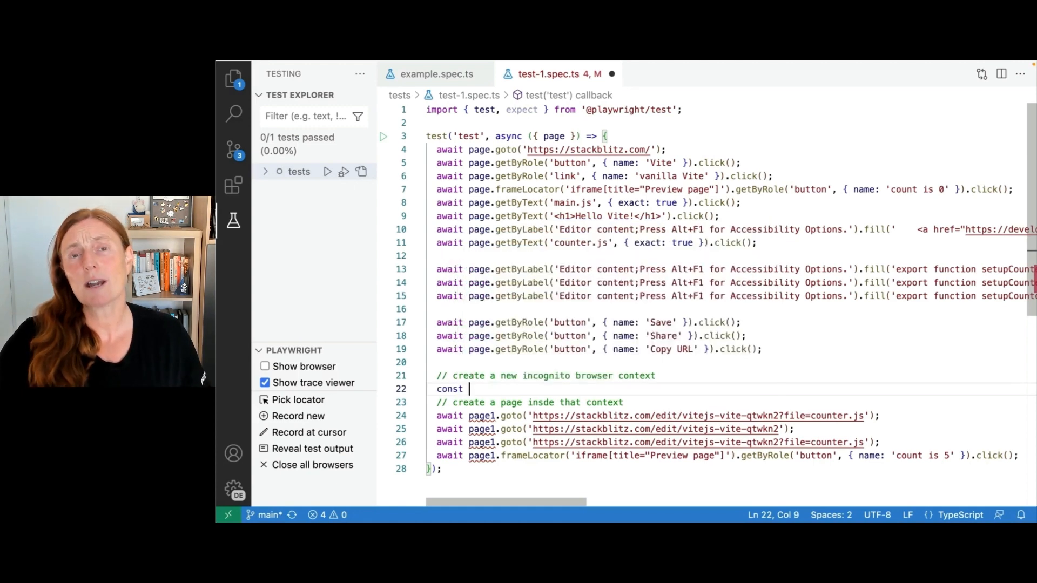
{"action": "type", "text": "context"}
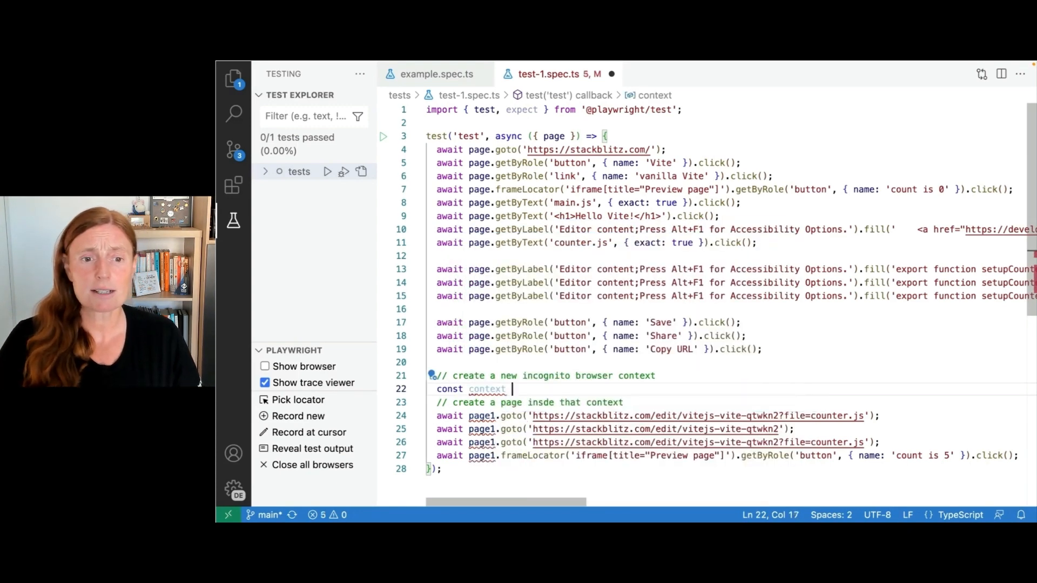
{"action": "type", "text": "= await"}
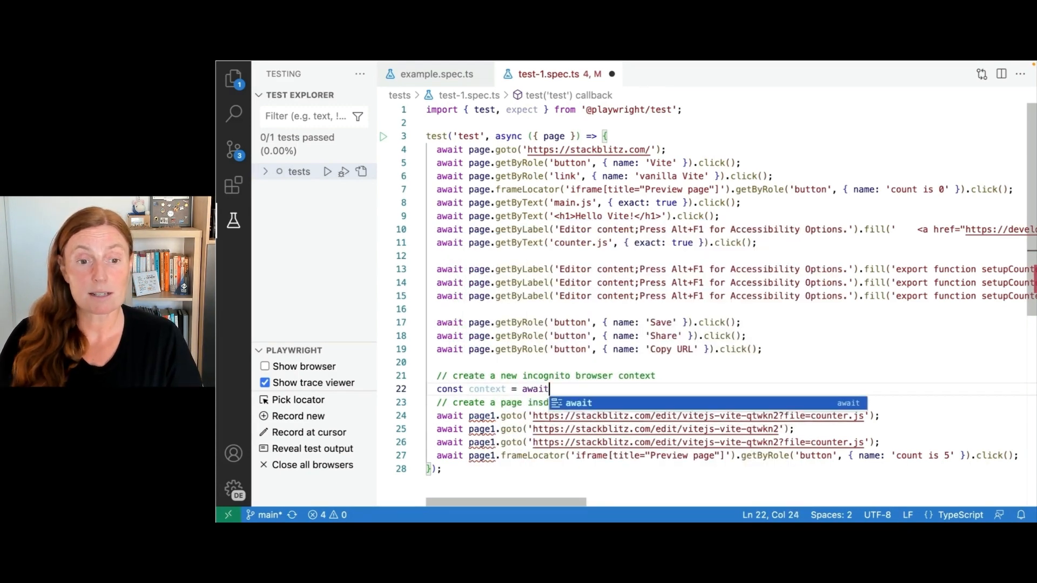
{"action": "type", "text": "br"}
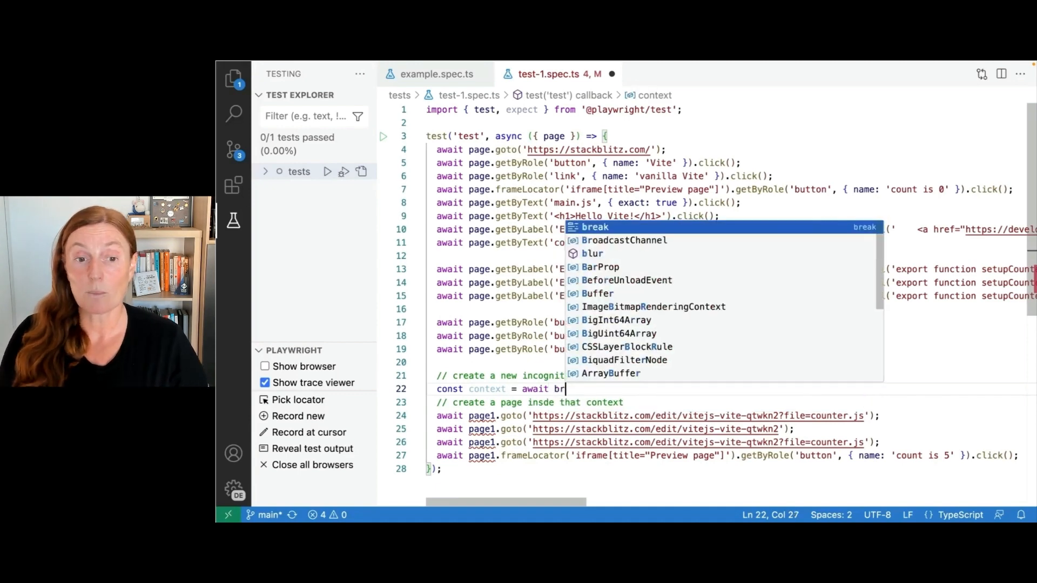
{"action": "type", "text": "owser."}
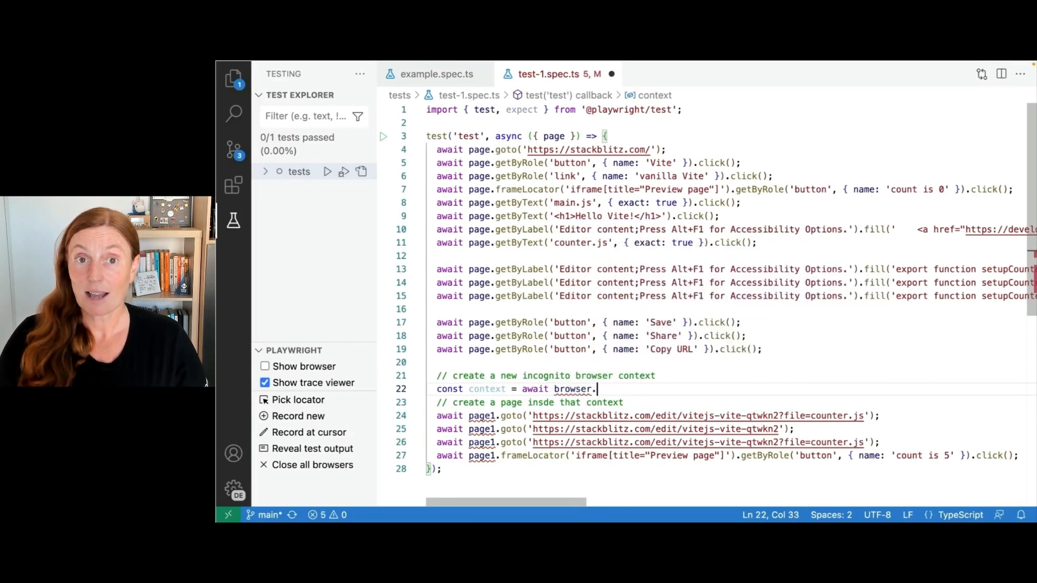
{"action": "type", "text": "newContext"}
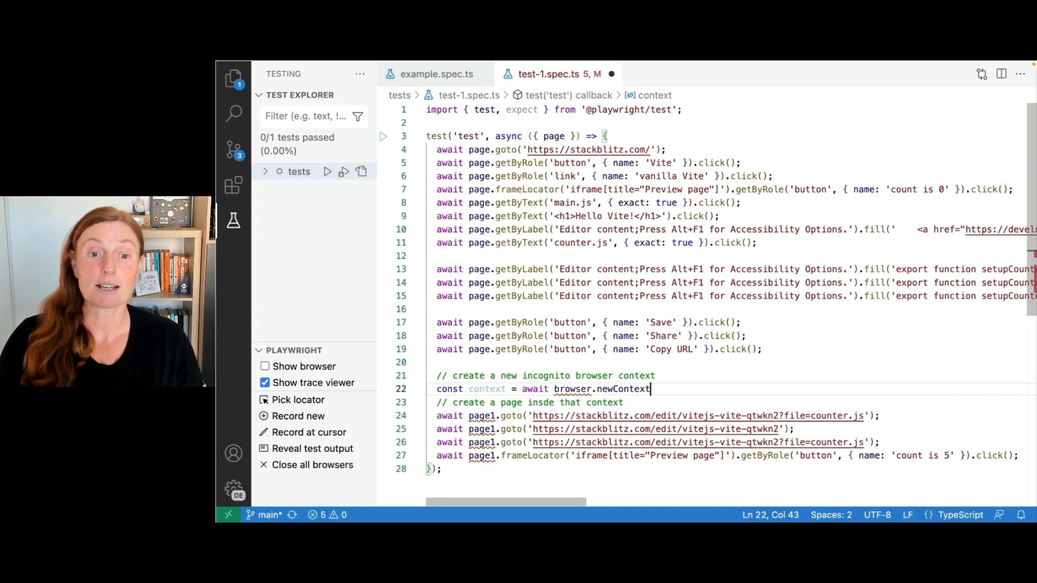
{"action": "type", "text": "();"}
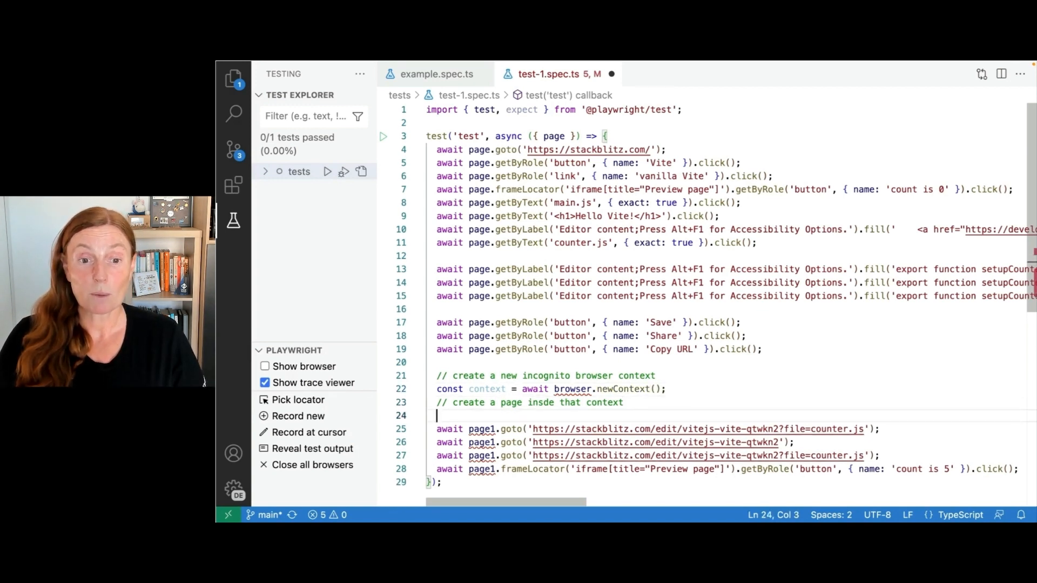
- Write const page1 = await context.newPage(); and add ', browser' to the test's destructured parameters
{"action": "type", "text": "const page1"}
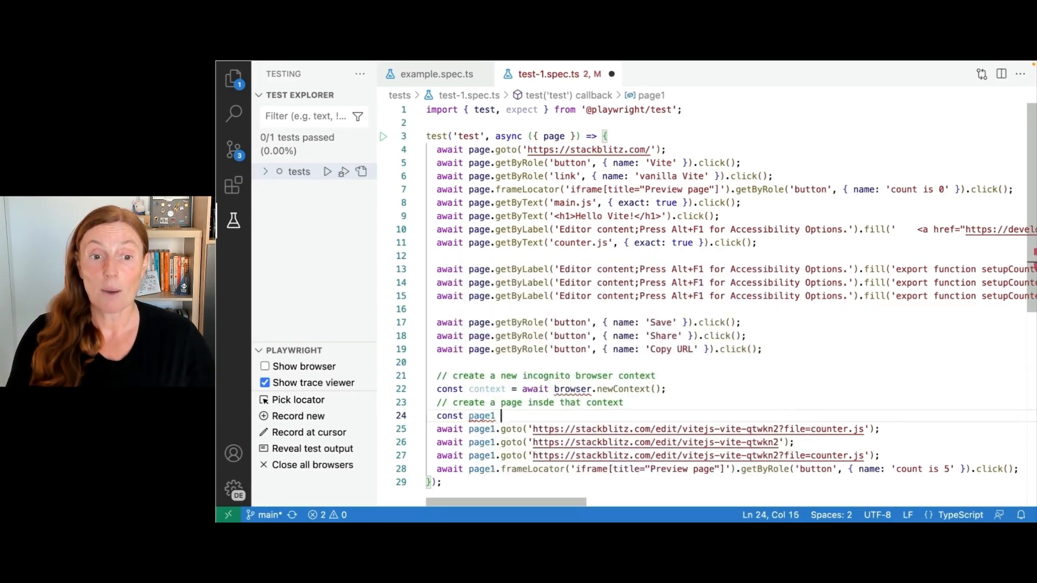
{"action": "type", "text": "= await"}
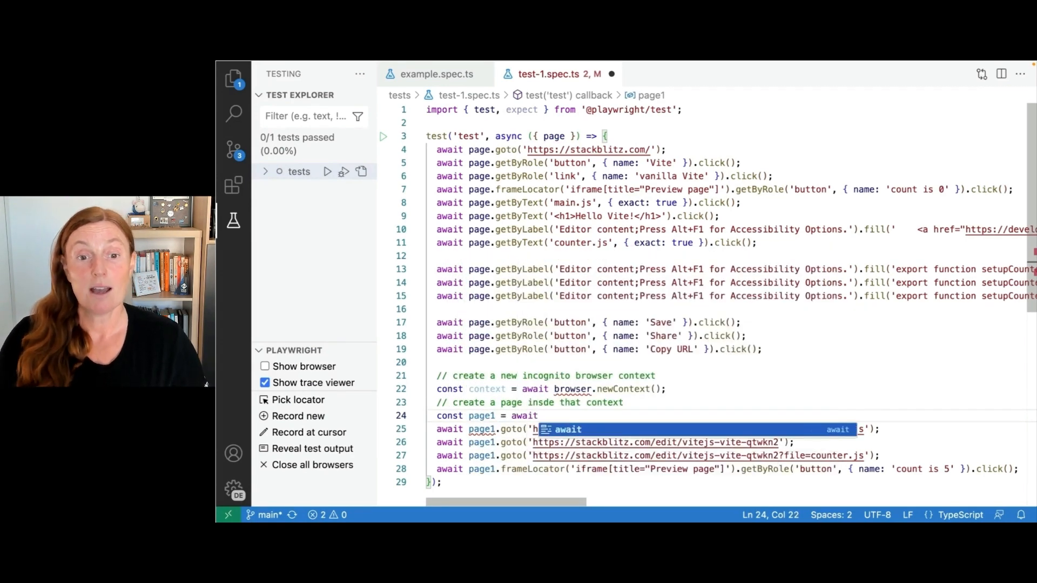
{"action": "type", "text": "context.newPag"}
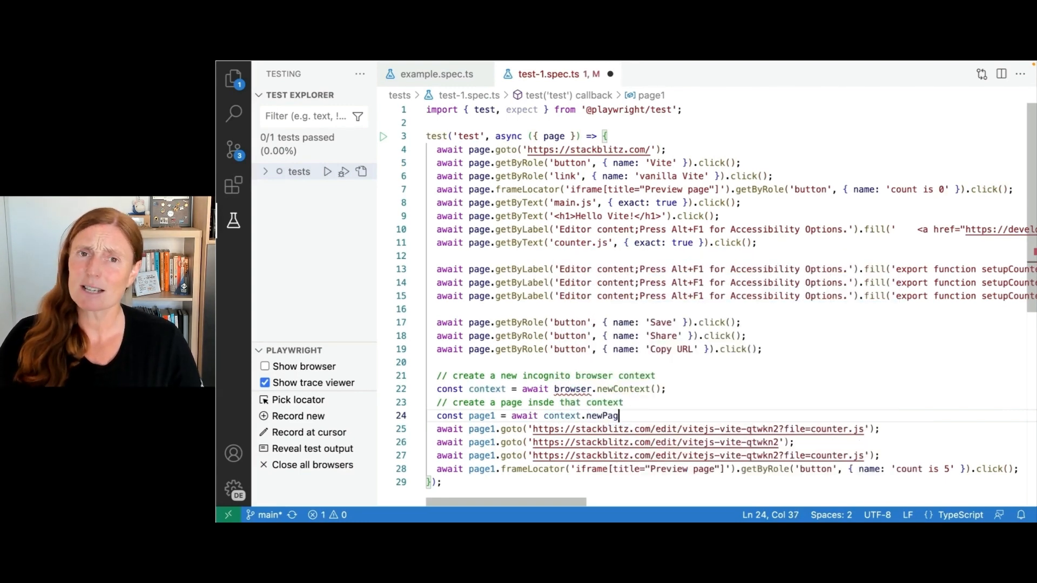
{"action": "type", "text": "e();"}
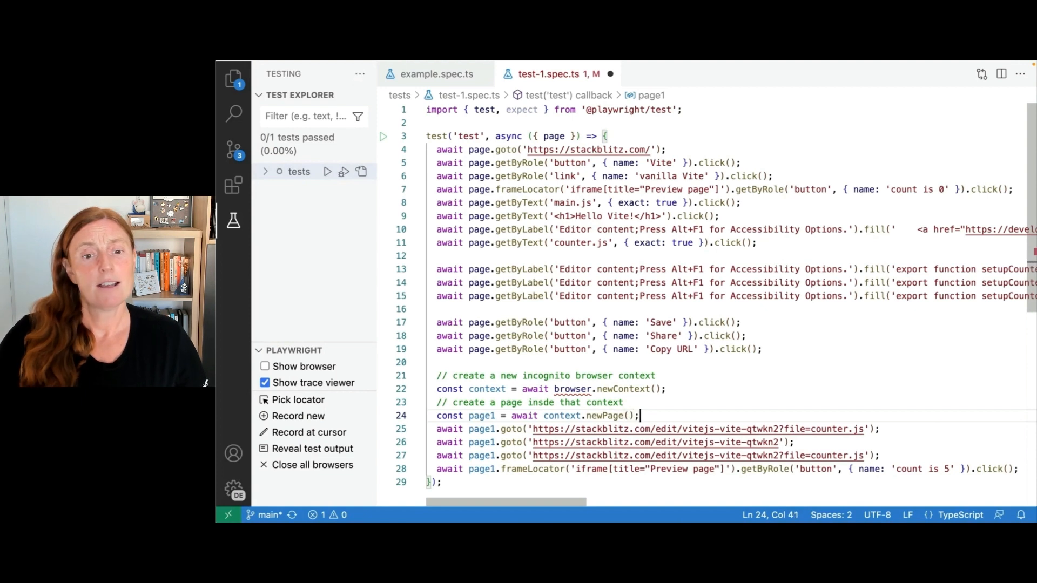
{"action": "double_click", "coordinate": [573, 389]}
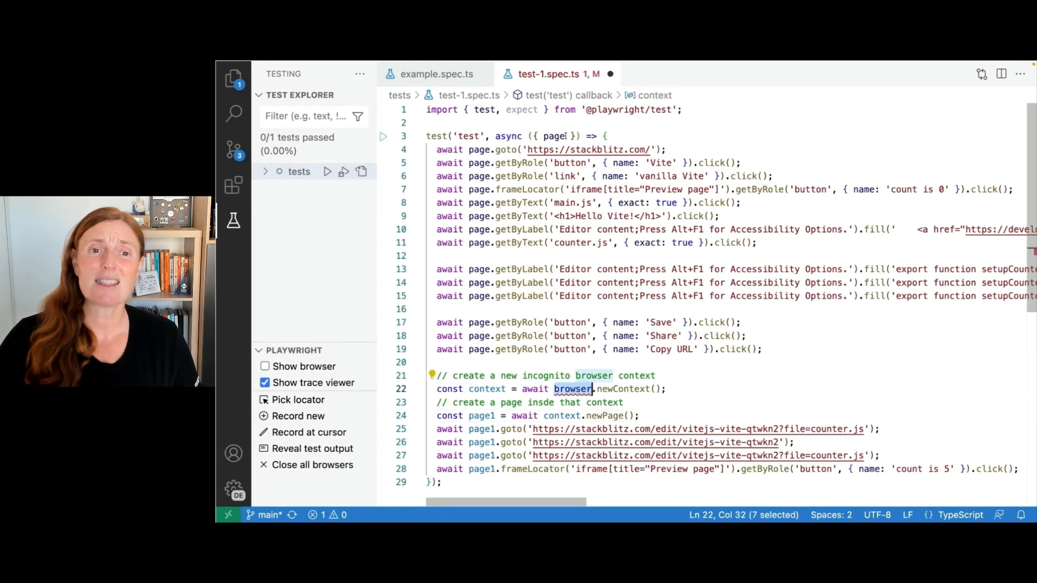
{"action": "type", "text": ", browser"}
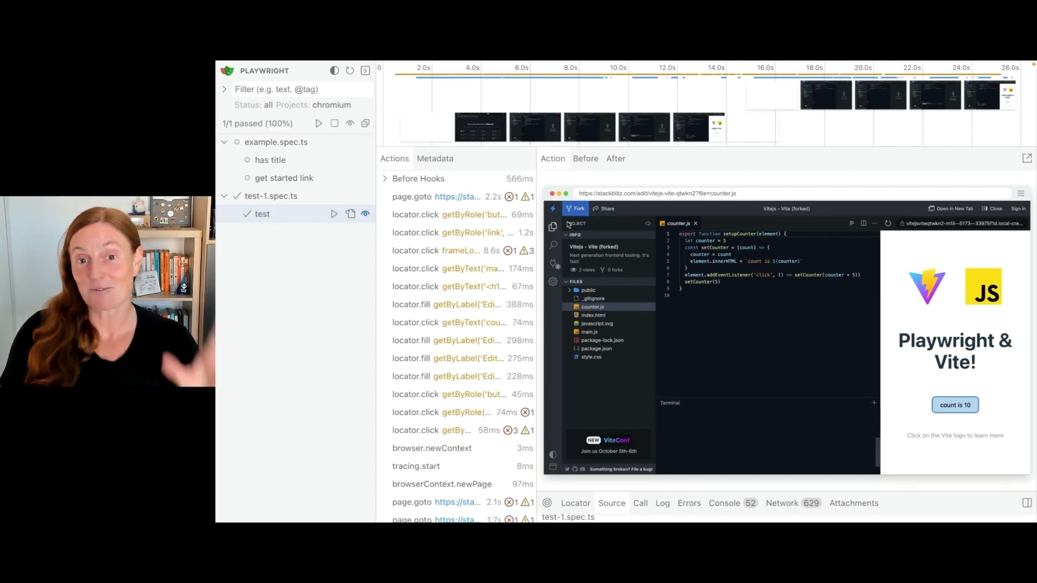
- Step through the snapshots of the first page's navigation, preview click, main.js open and editor fill actions
{"action": "left_click", "coordinate": [412, 197]}
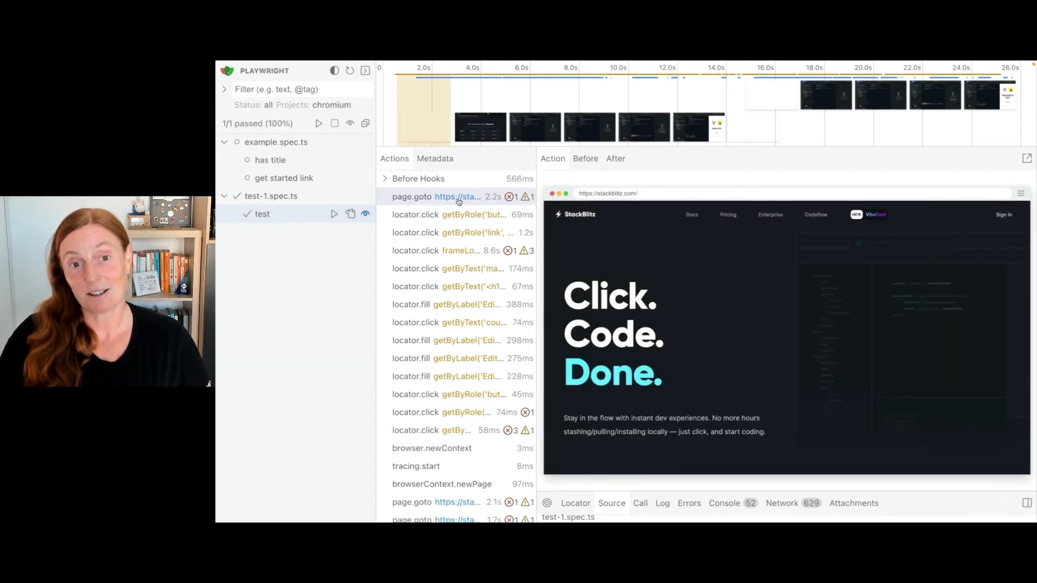
{"action": "left_click", "coordinate": [456, 196]}
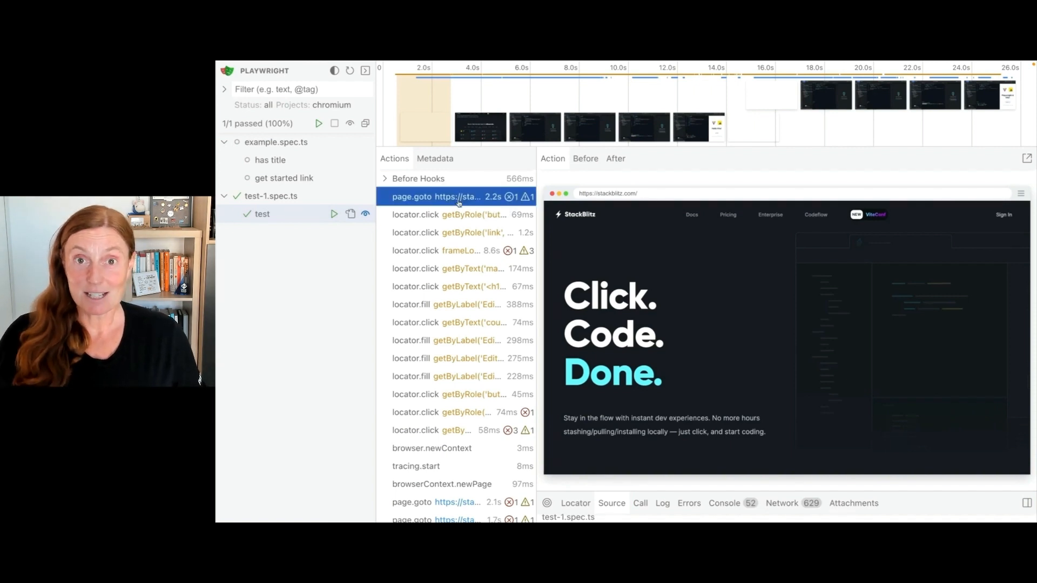
{"action": "left_click", "coordinate": [449, 214]}
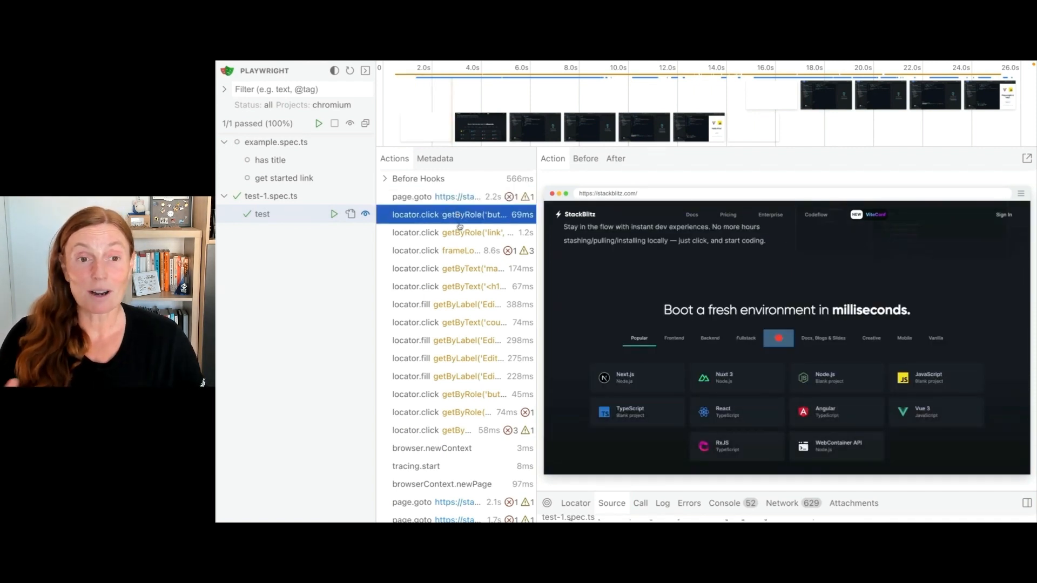
{"action": "left_click", "coordinate": [461, 233]}
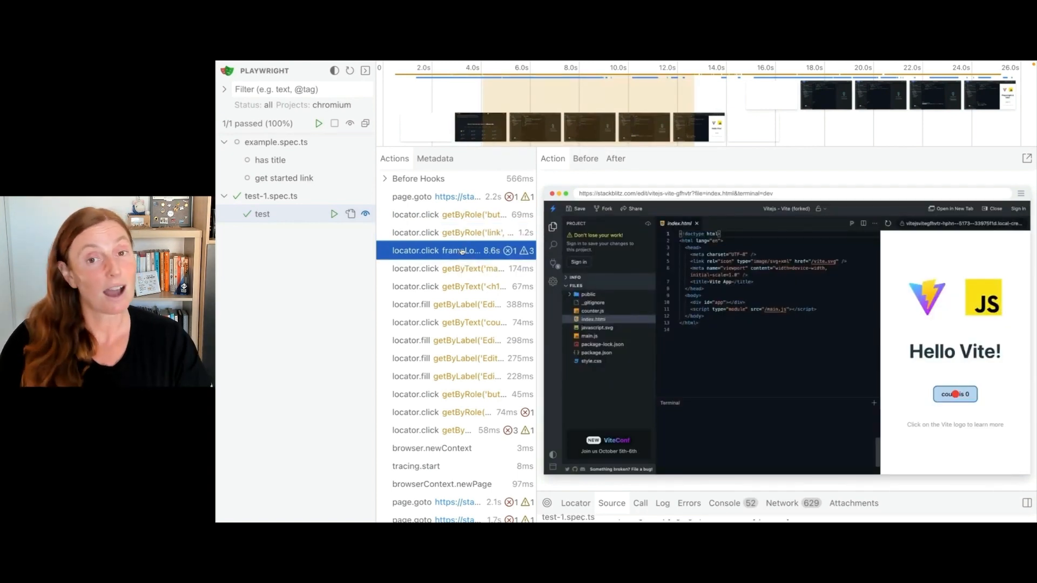
{"action": "left_click", "coordinate": [448, 268]}
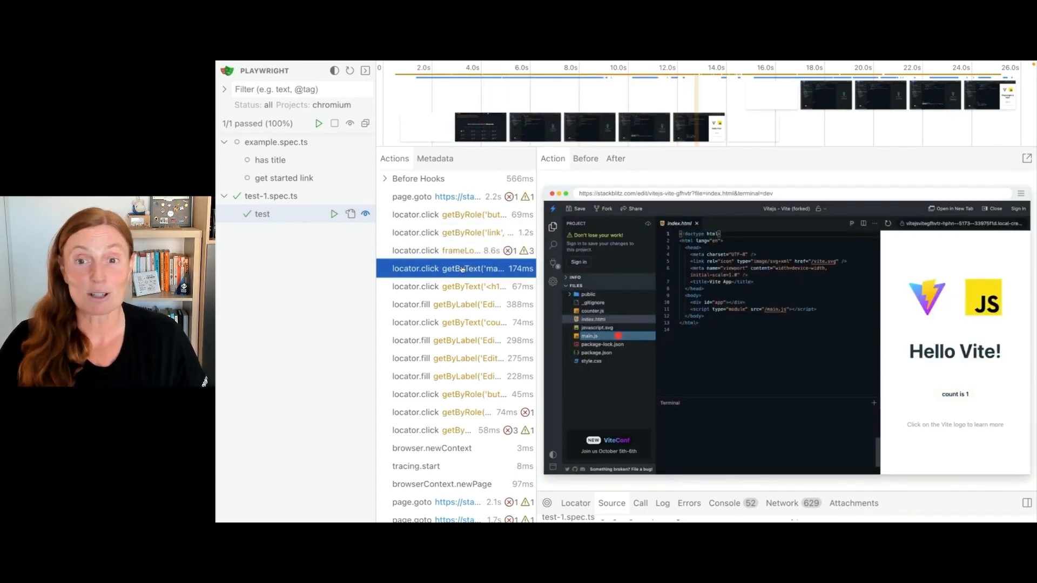
{"action": "left_click", "coordinate": [452, 286]}
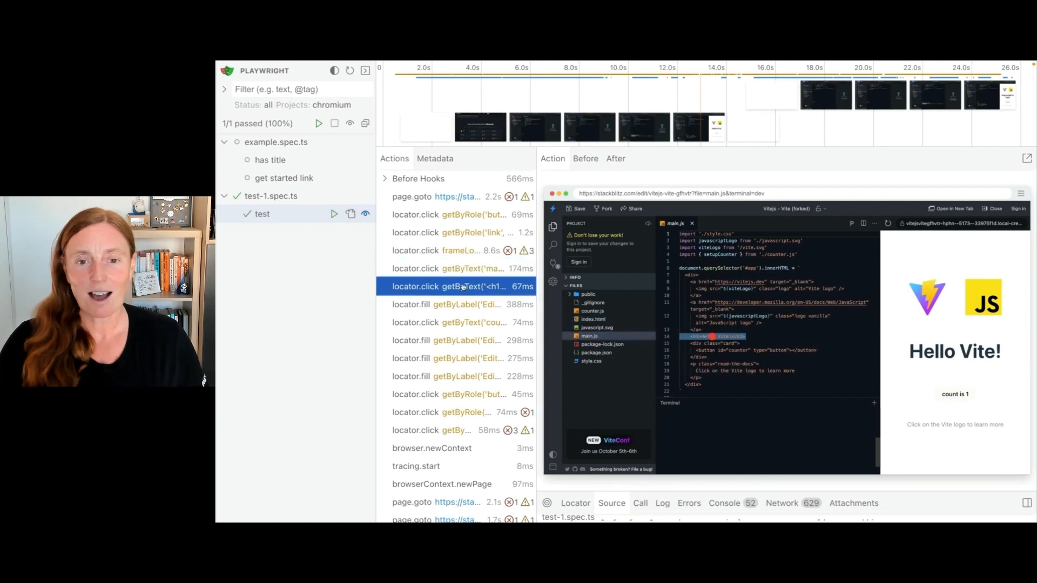
{"action": "left_click", "coordinate": [455, 305]}
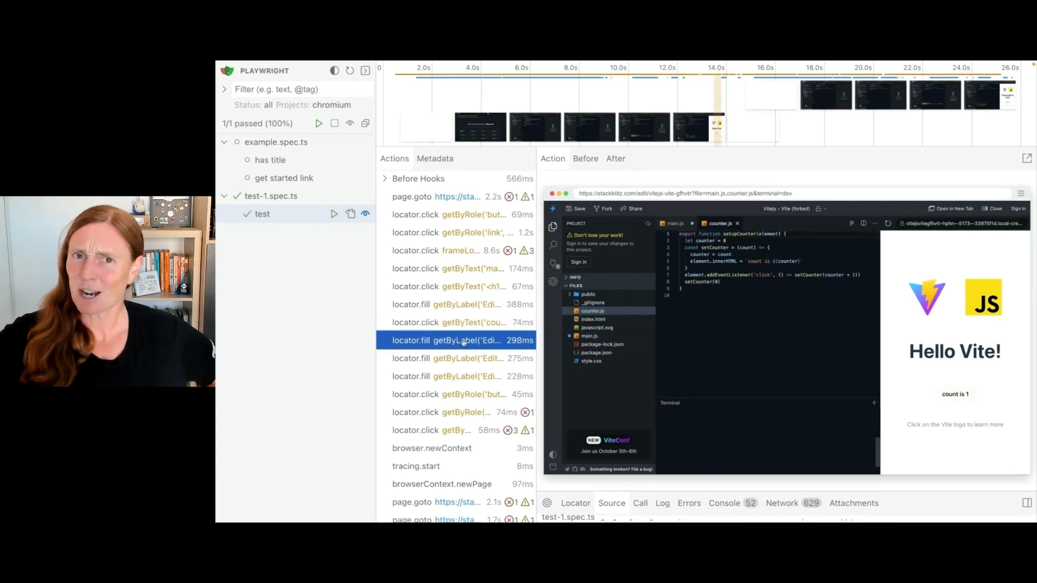
{"action": "left_click", "coordinate": [450, 358]}
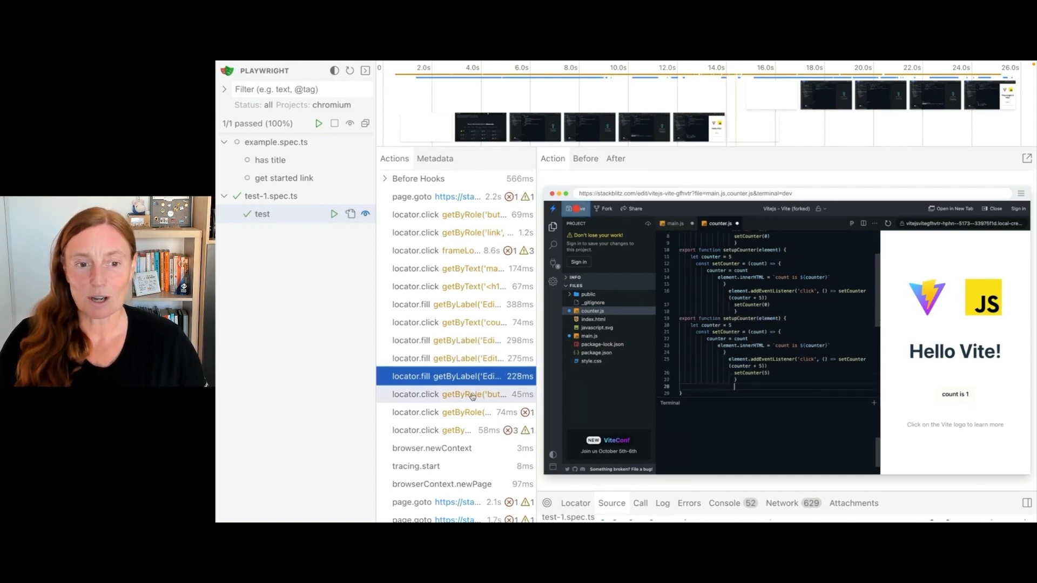
- Inspect the share step, the browser.newContext action and the second page's page.goto visits
{"action": "left_click", "coordinate": [449, 412]}
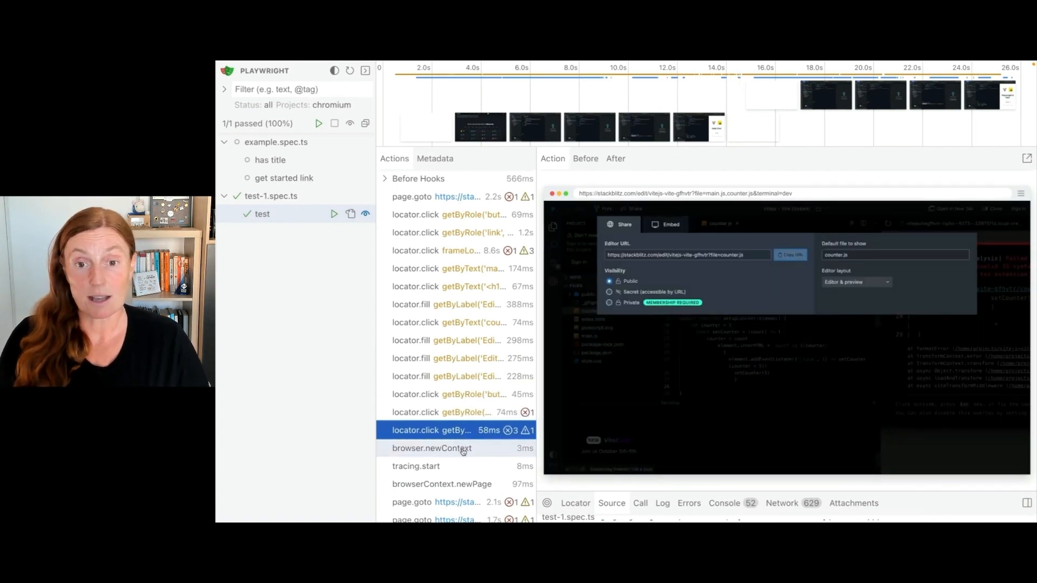
{"action": "left_click", "coordinate": [431, 447]}
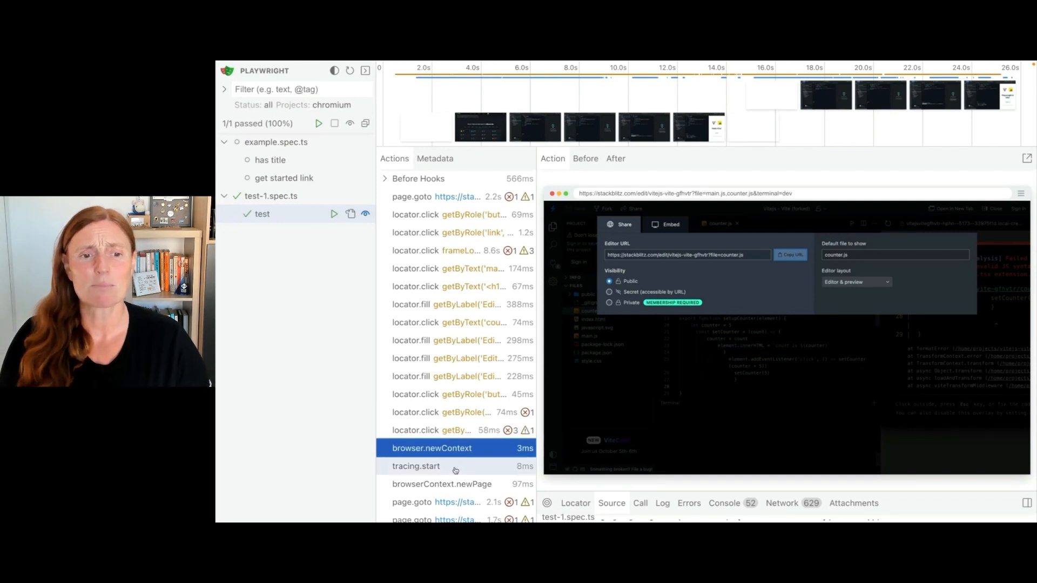
{"action": "left_click", "coordinate": [416, 466]}
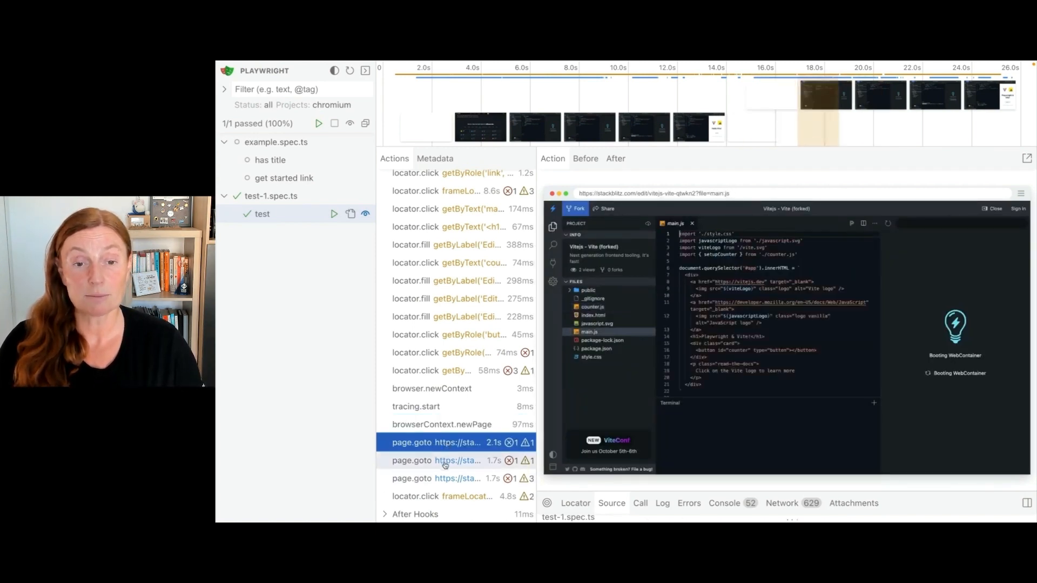
{"action": "left_click", "coordinate": [436, 478]}
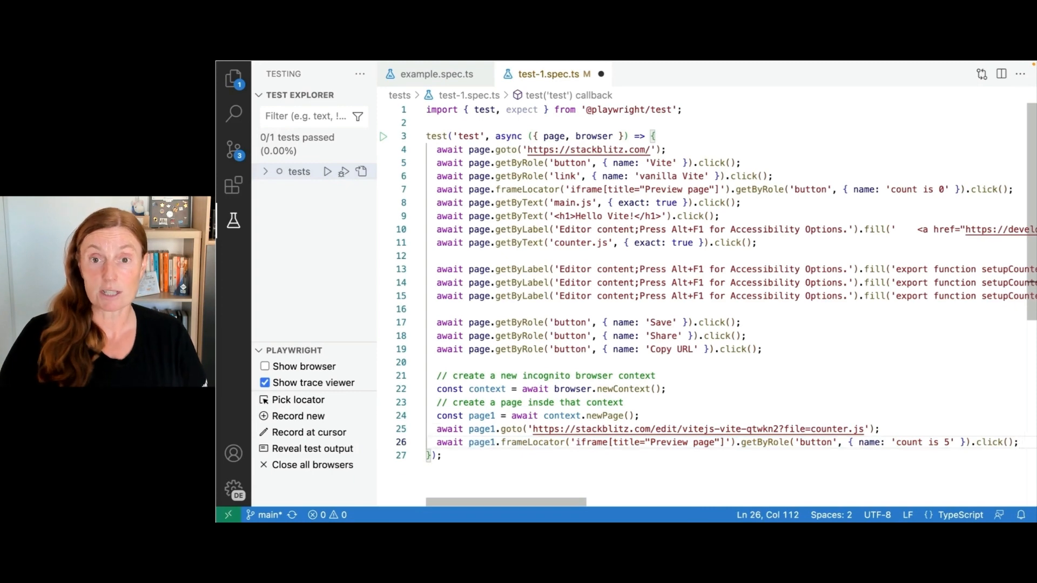
- Assert page1's Preview page iframe shows a visible button named count is 10
{"action": "type", "text": "await exp"}
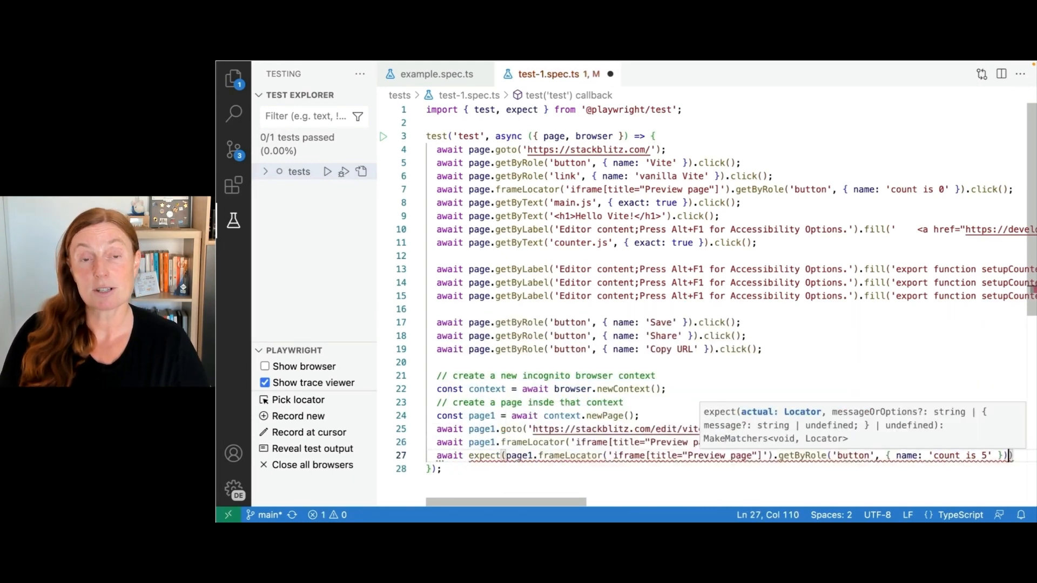
{"action": "type", "text": ".to"}
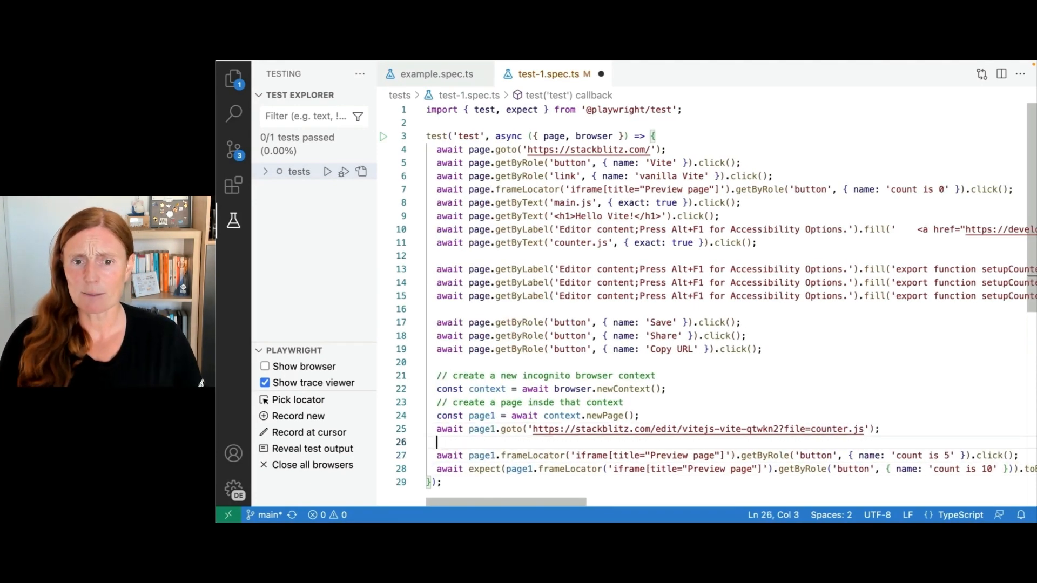
- Declare const iframe2 for the preview frame and substitute it for the repeated frameLocator call
{"action": "type", "text": "const"}
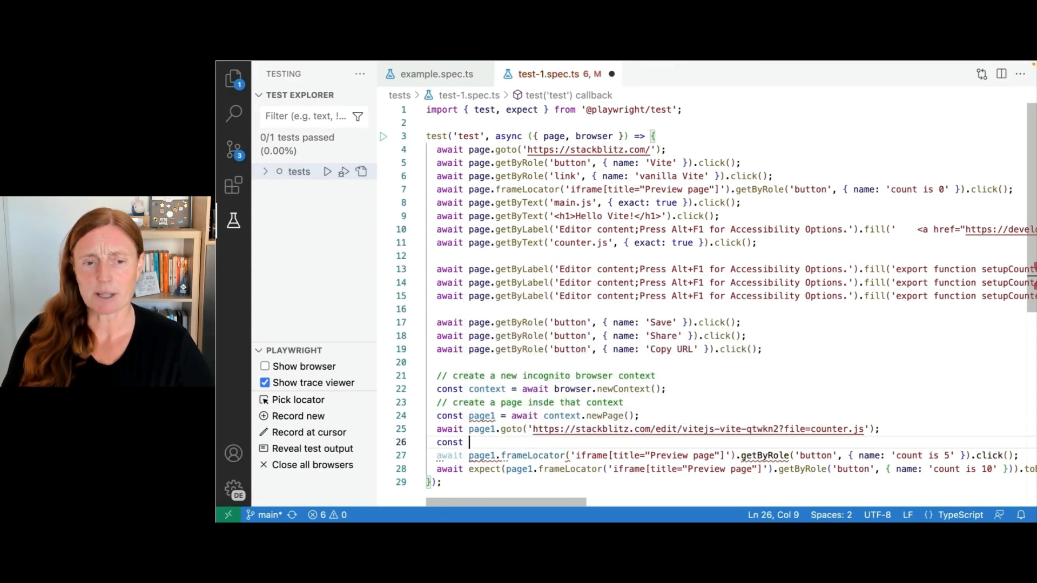
{"action": "type", "text": "iframe"}
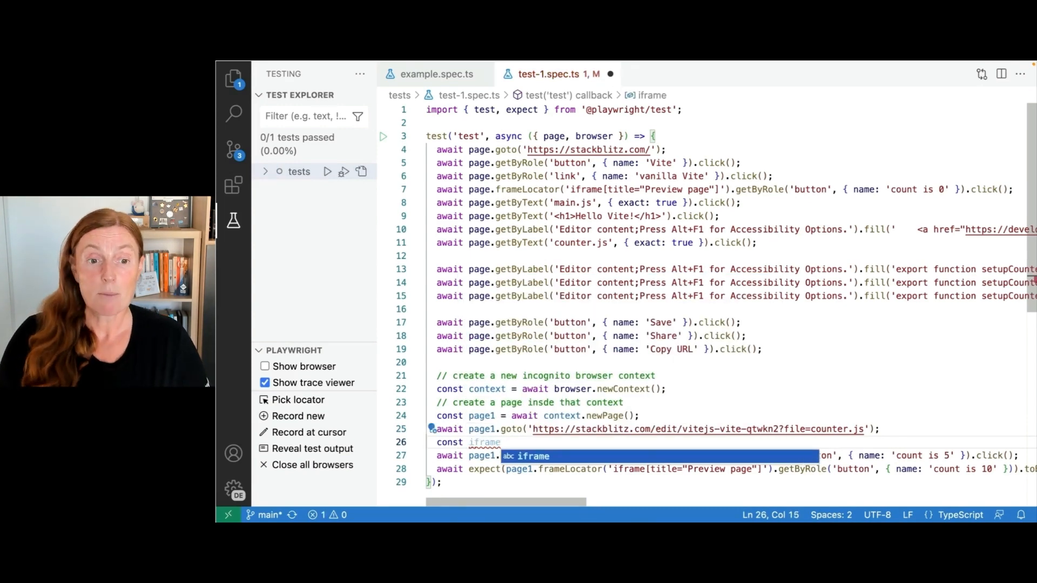
{"action": "type", "text": "2 ="}
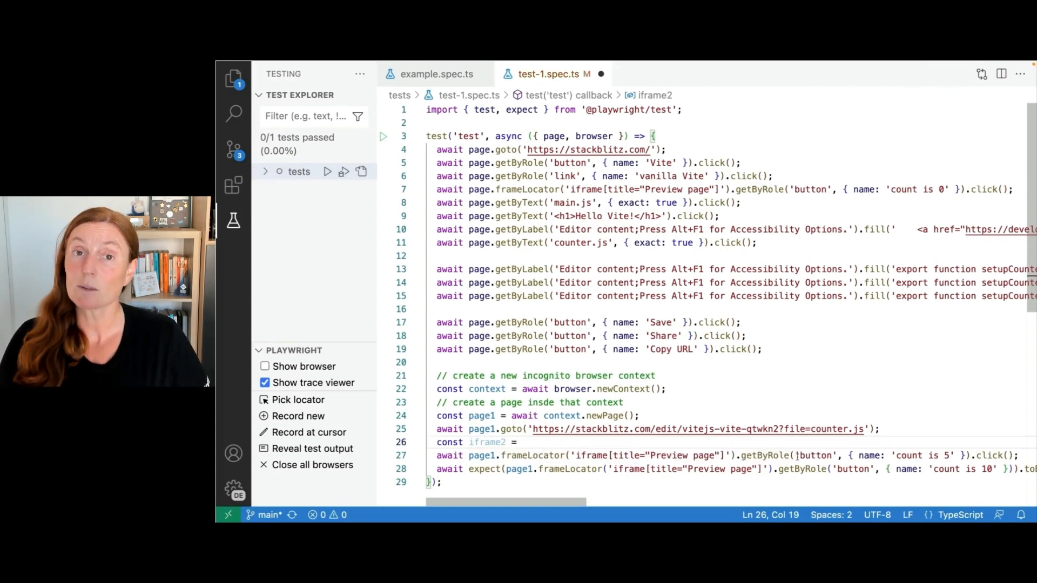
{"action": "left_click_drag", "start_coordinate": [470, 455], "coordinate": [690, 455]}
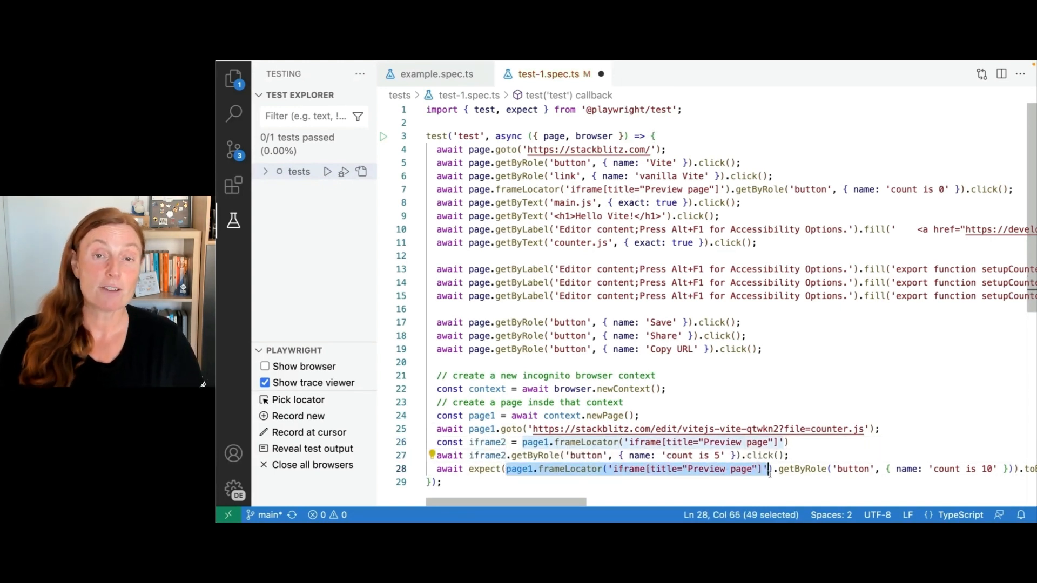
{"action": "type", "text": "iframe2"}
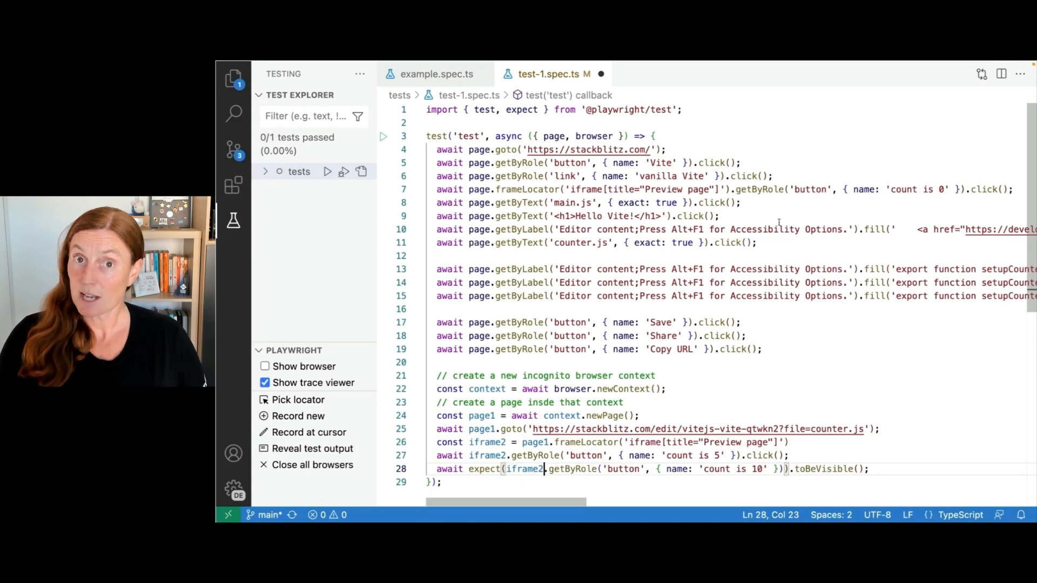
- Declare const iframe for the first page's preview frame and reuse it in the click
{"action": "type", "text": "const"}
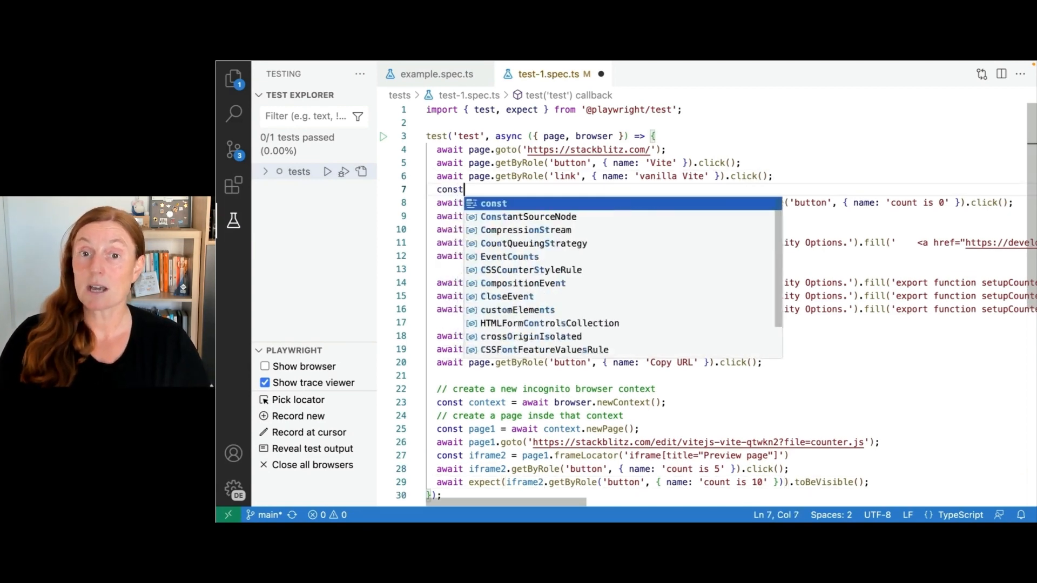
{"action": "type", "text": "iframe ="}
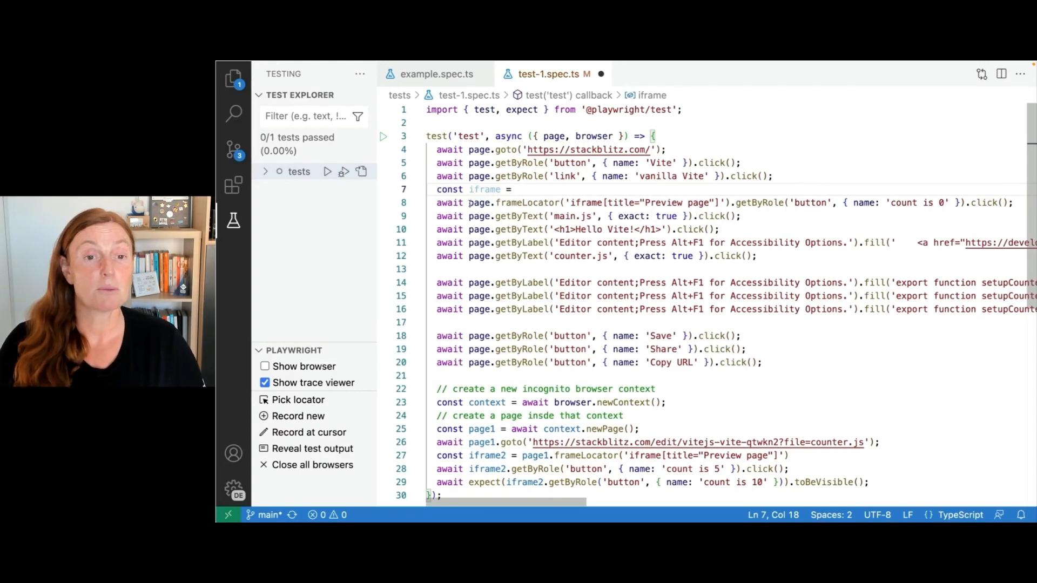
{"action": "left_click_drag", "start_coordinate": [468, 202], "coordinate": [726, 202]}
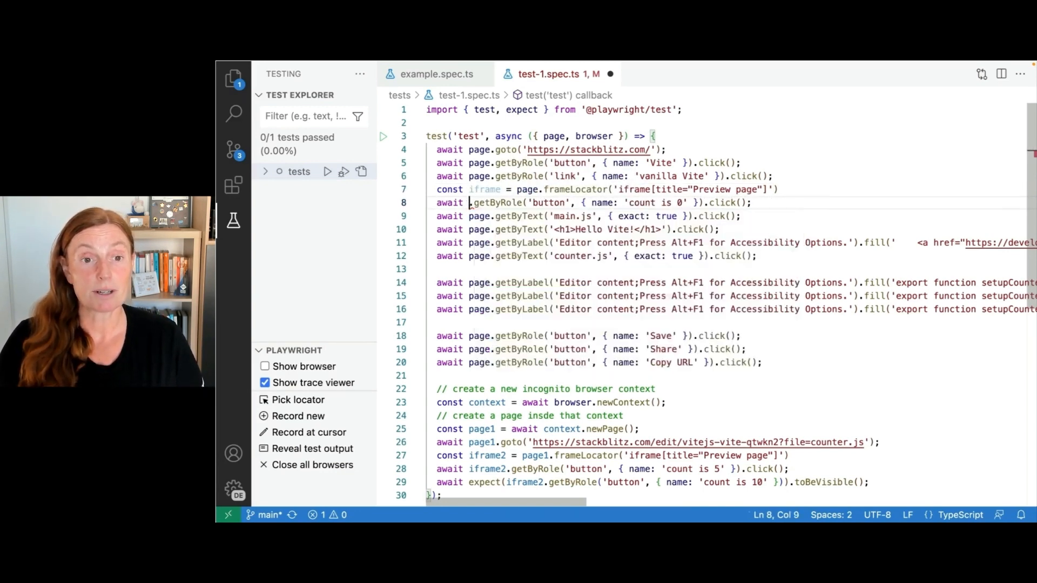
{"action": "type", "text": "iframe"}
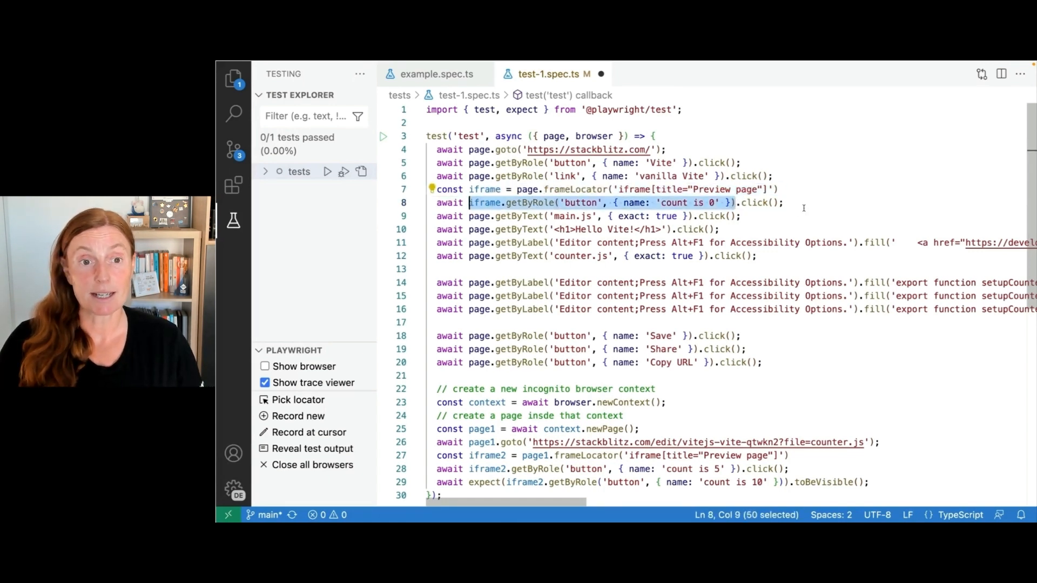
- Add await expect(iframe.getByRole('button', { name: 'count is 0' })).toBeVisible()
{"action": "type", "text": "expect"}
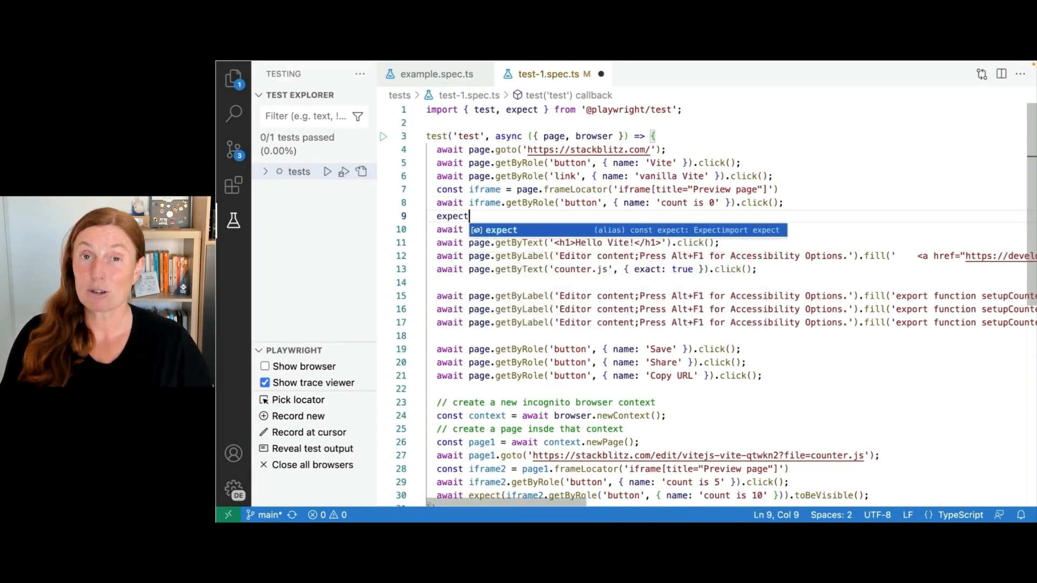
{"action": "key", "text": "Backspace"}
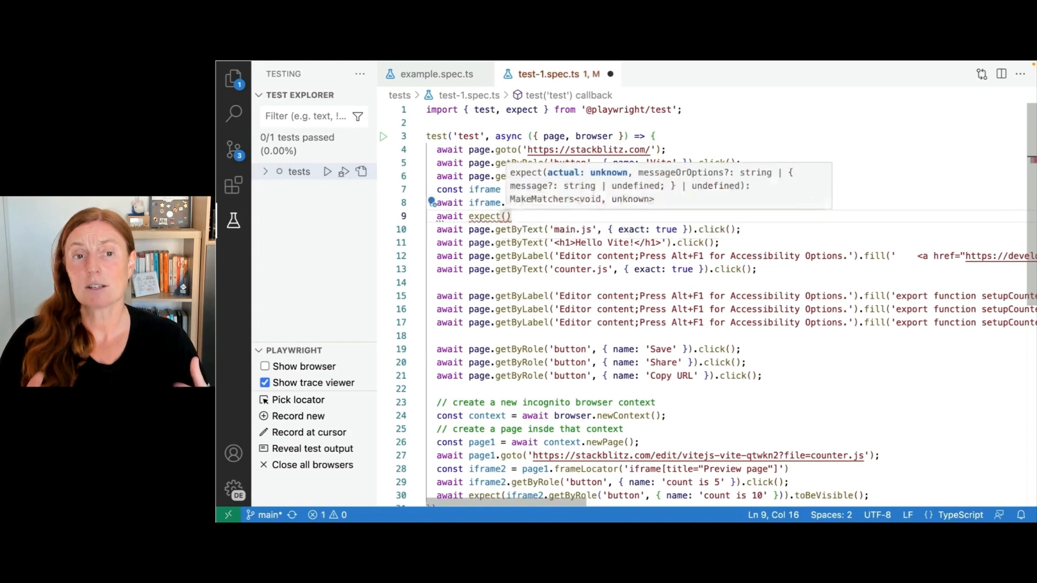
{"action": "type", "text": "iframe.getByRole('button', { name: 'count is 0' })"}
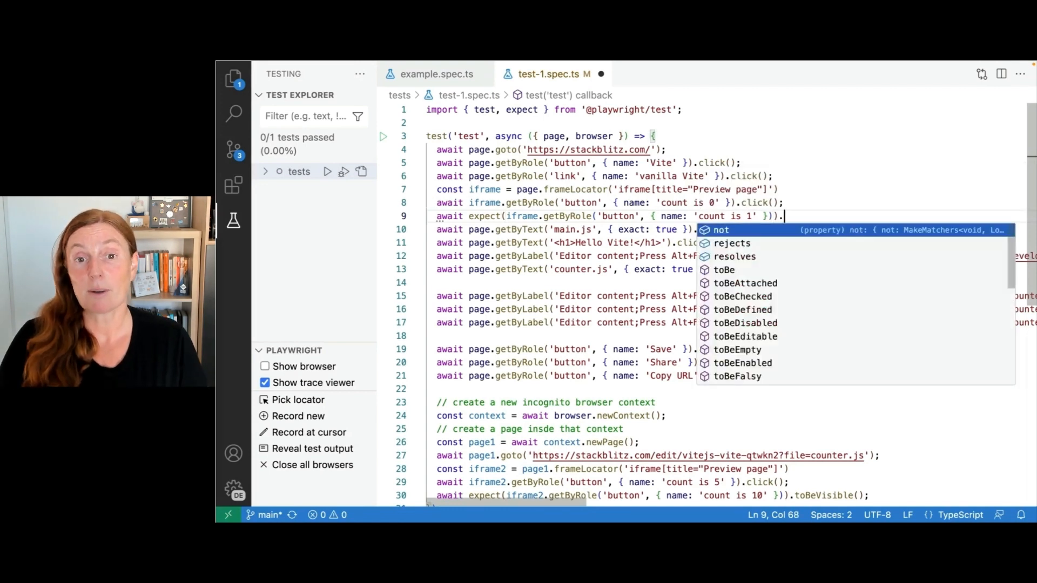
{"action": "type", "text": "toBeVisible();"}
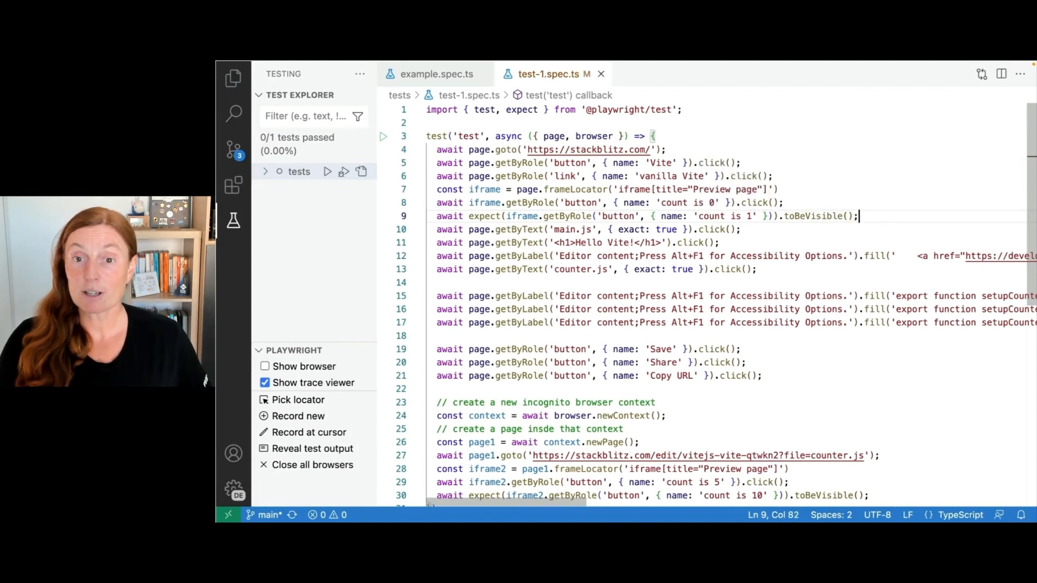
{"action": "key", "text": "Enter"}
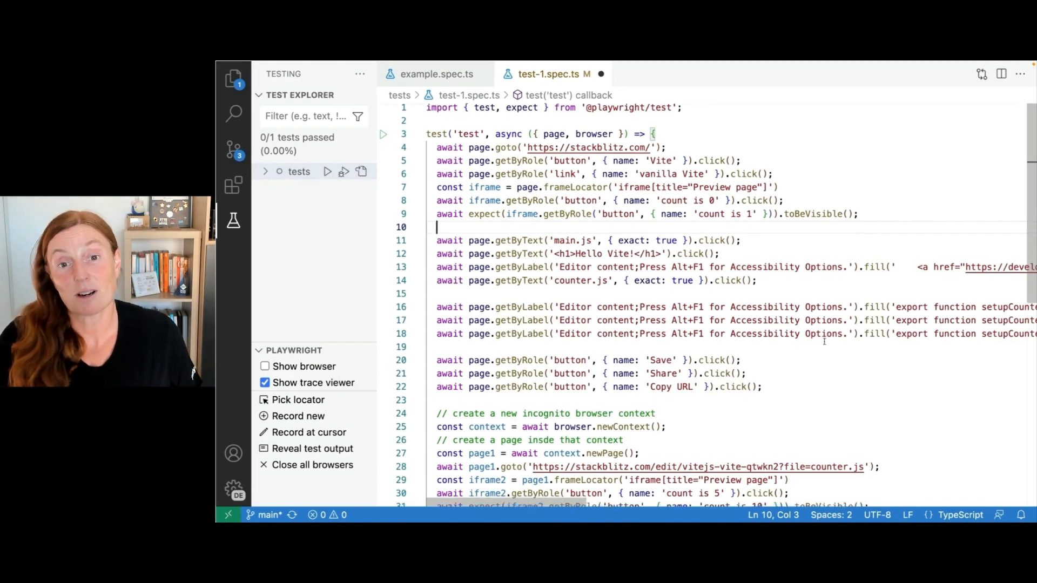
- Scroll down the spec file toward the first page's count assertion
{"action": "scroll", "scroll_direction": "down", "scroll_amount": 3}
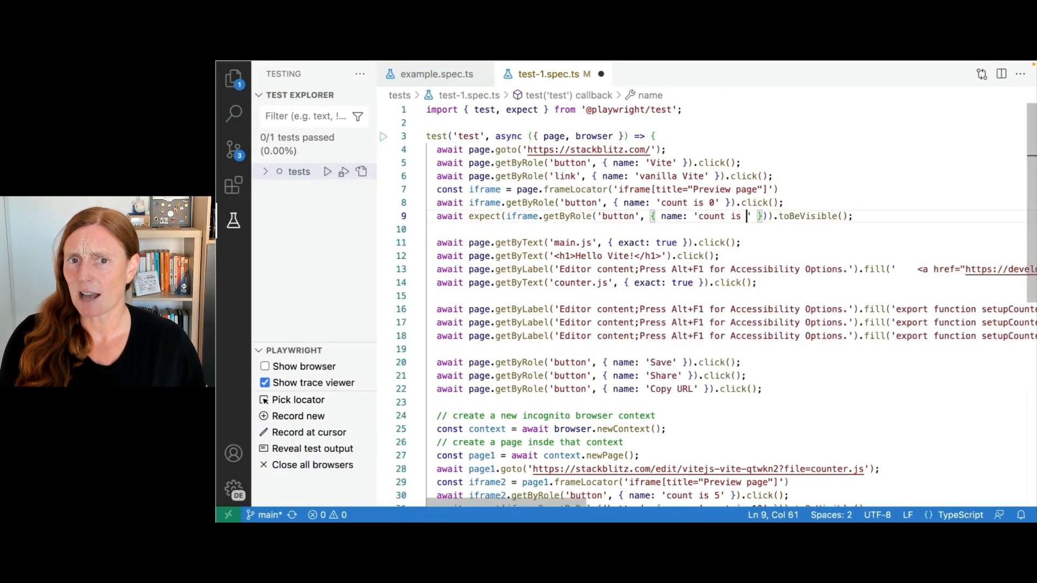
{"action": "type", "text": "10"}
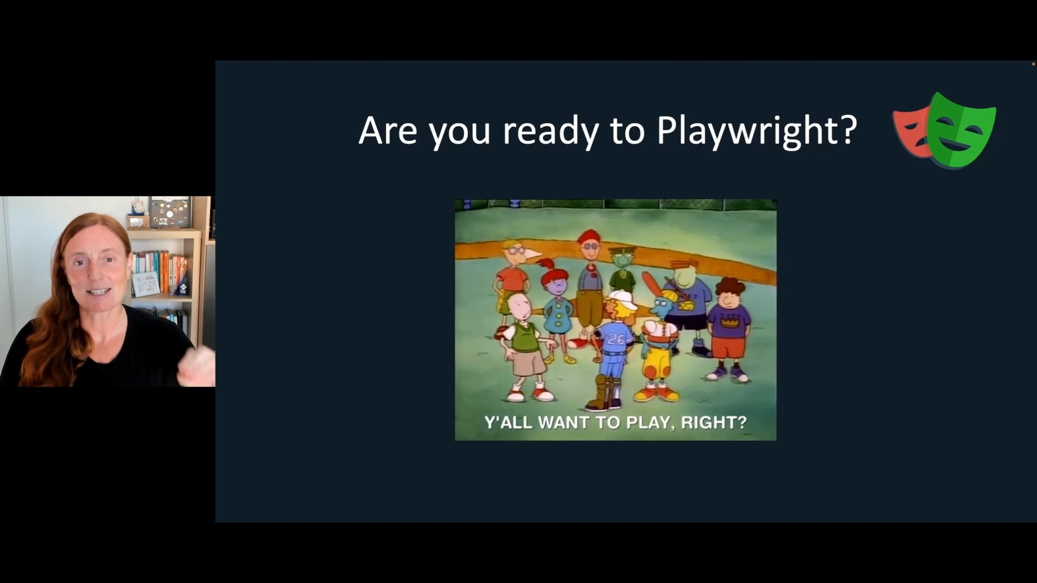
- Advance the deck to the closing Thank You slide with Playwright links
{"action": "key", "text": "Right"}
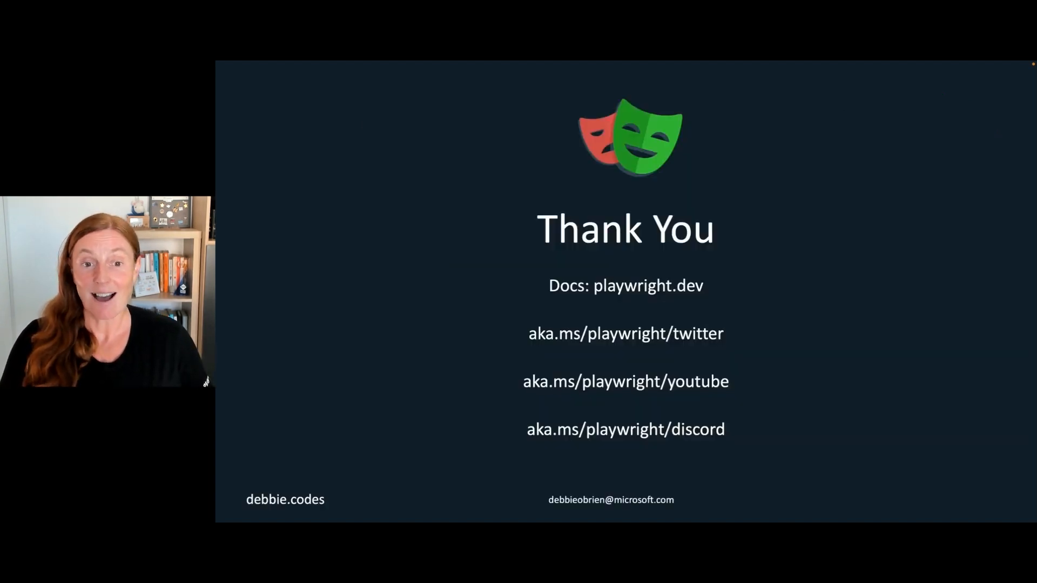